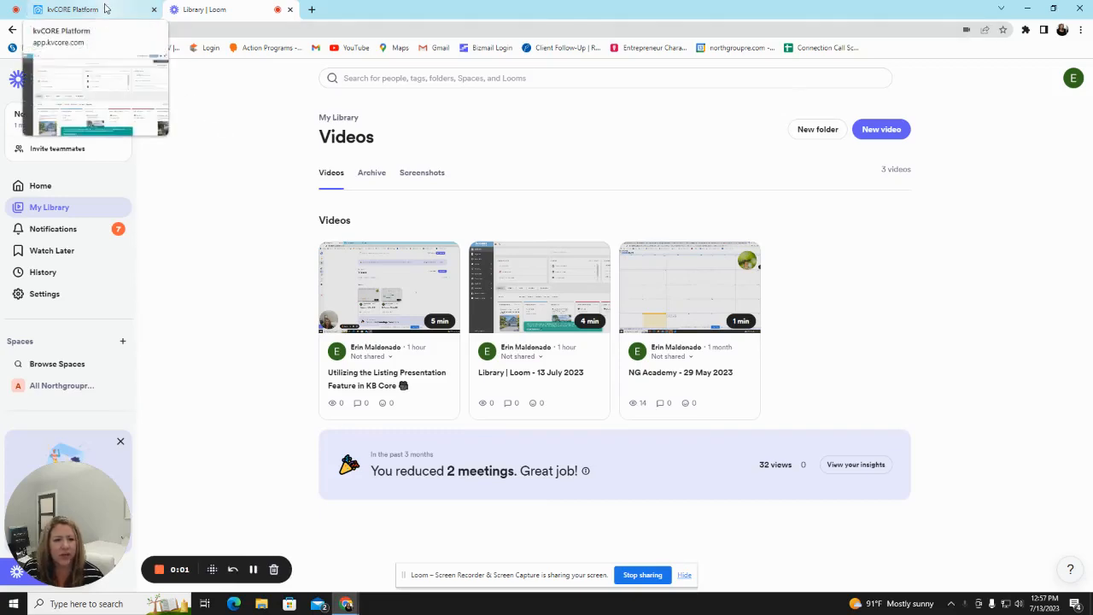
Switch to the kvCORE Platform tab and expand the Marketing sidebar menu.
click(77, 9)
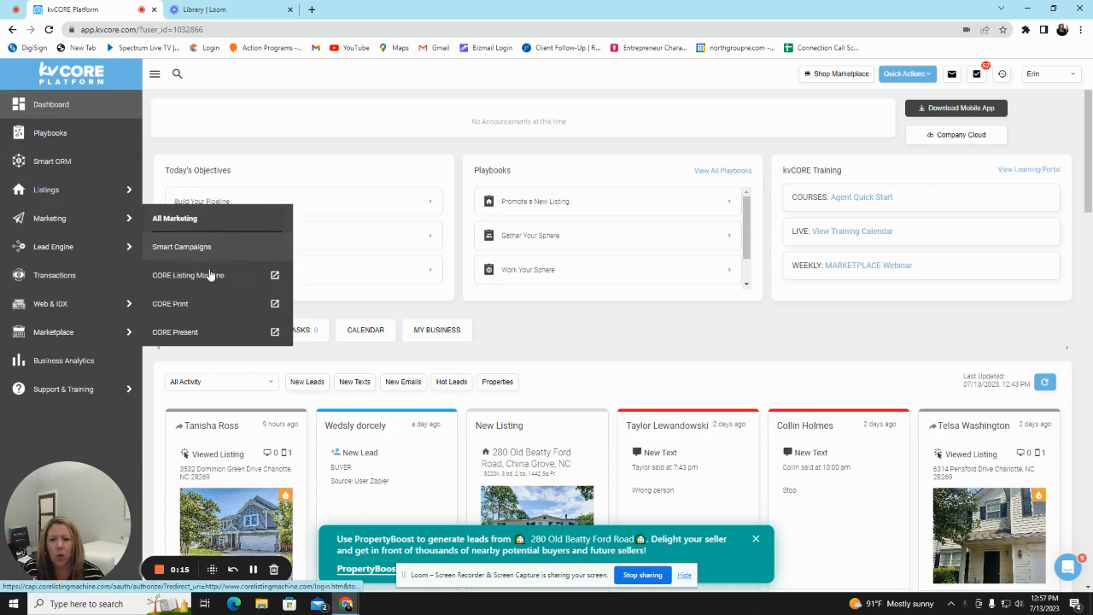
Open CORE Listing Machine and expand its Social Media menu.
click(188, 274)
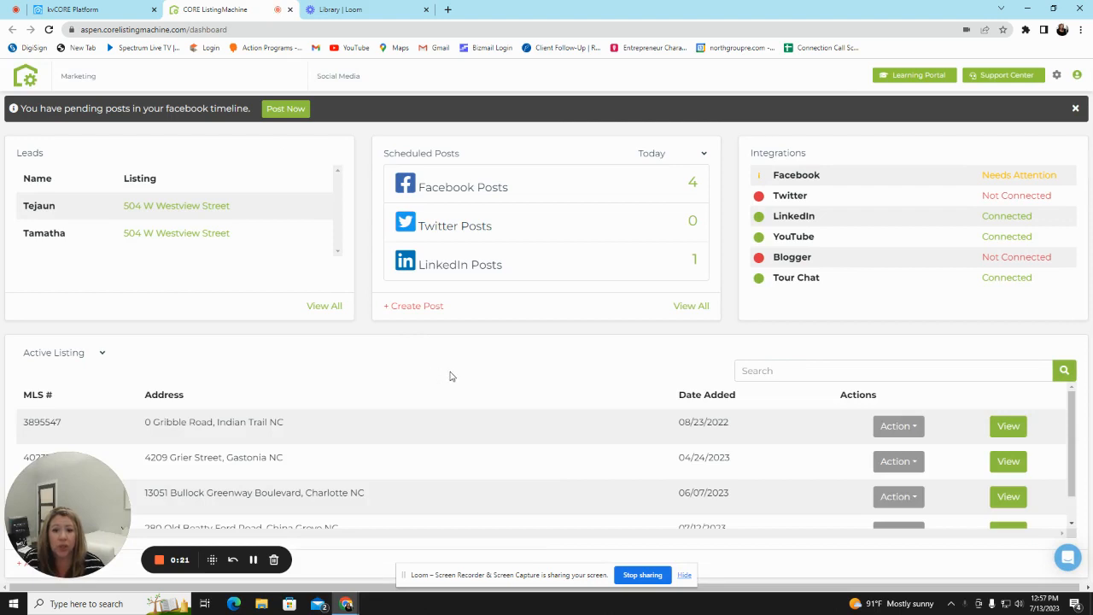
mouse_move(575, 350)
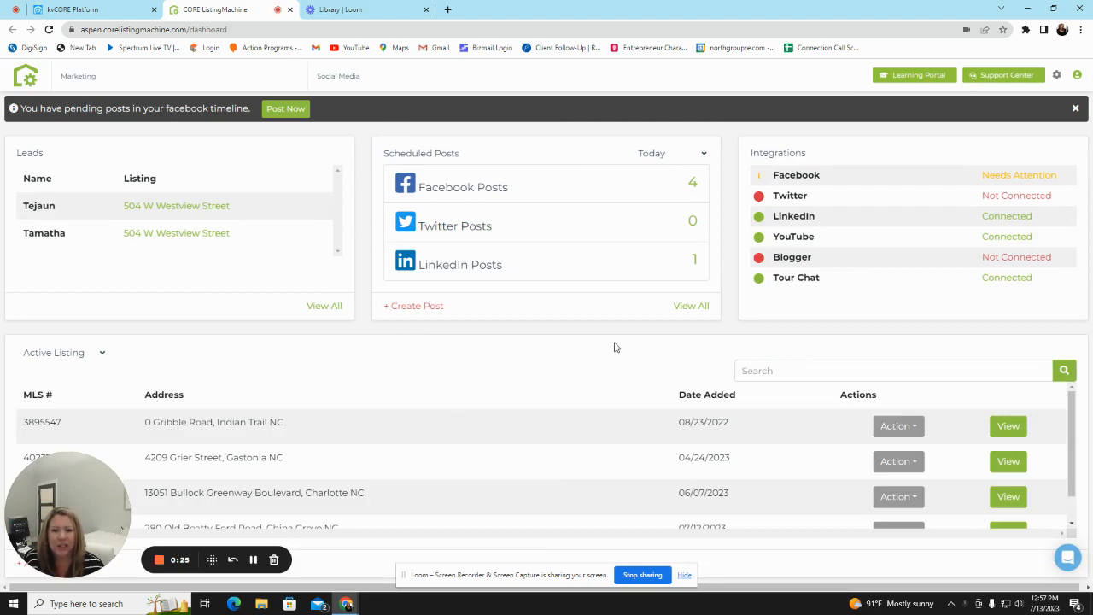
mouse_move(524, 373)
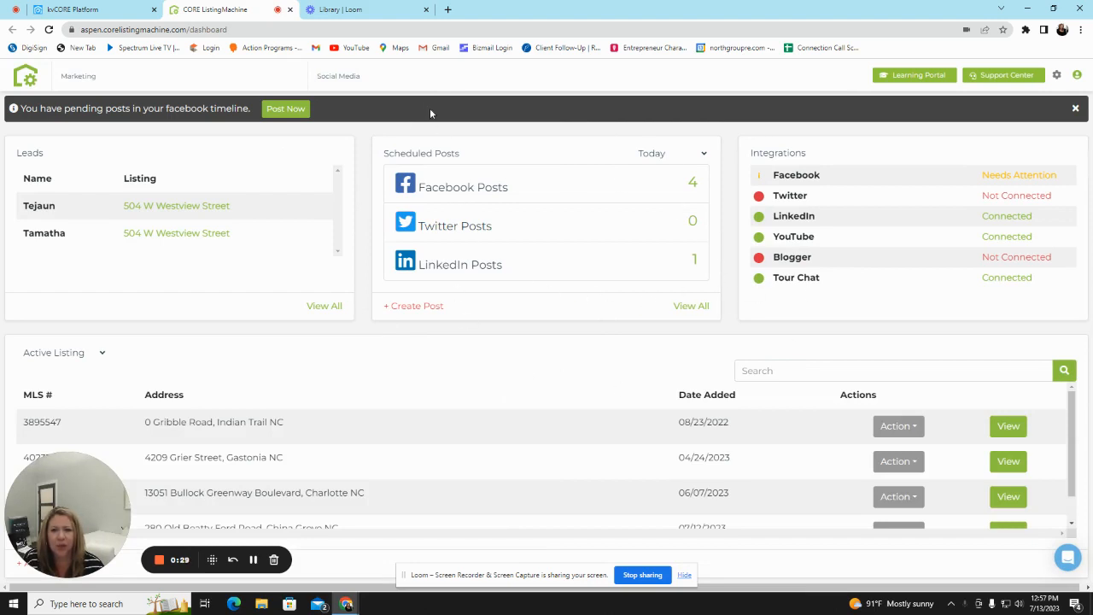
click(338, 75)
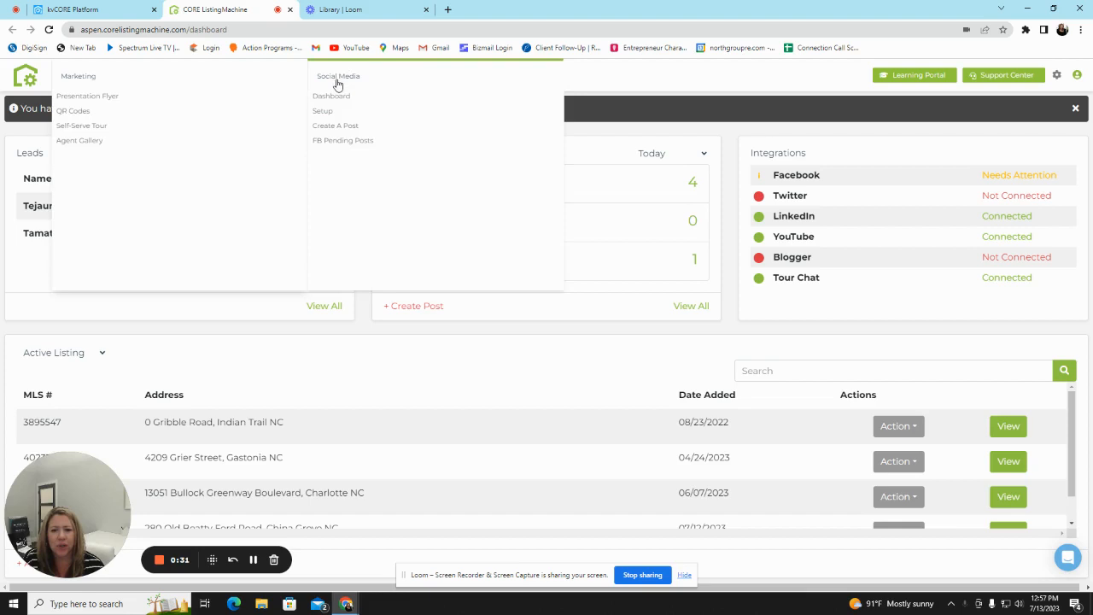
mouse_move(334, 97)
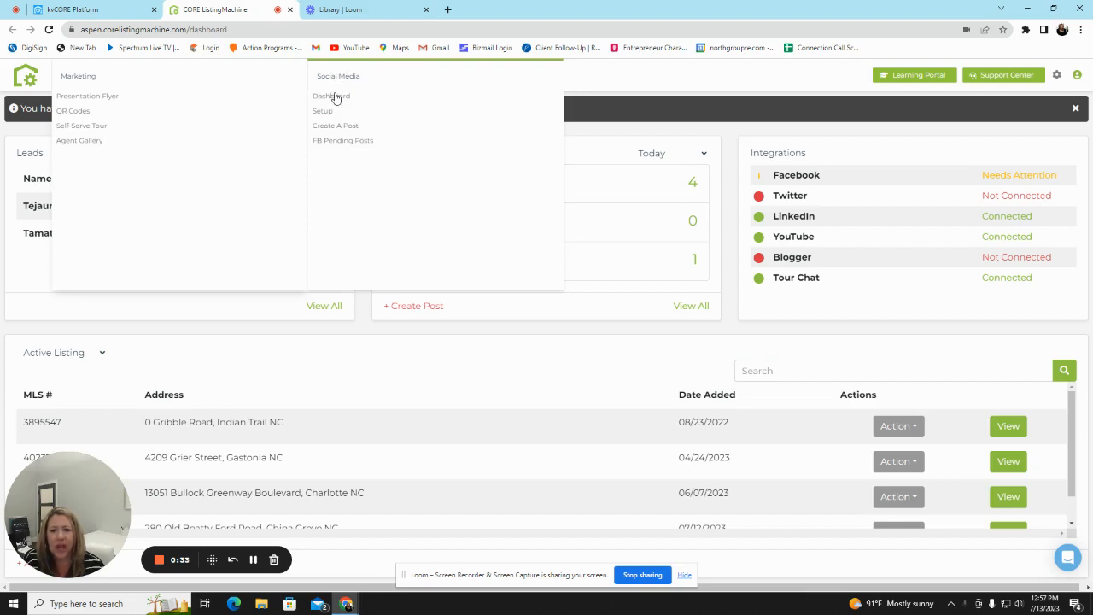
Launch Social Media Setup and review the Facebook, Twitter and LinkedIn connection step.
click(331, 96)
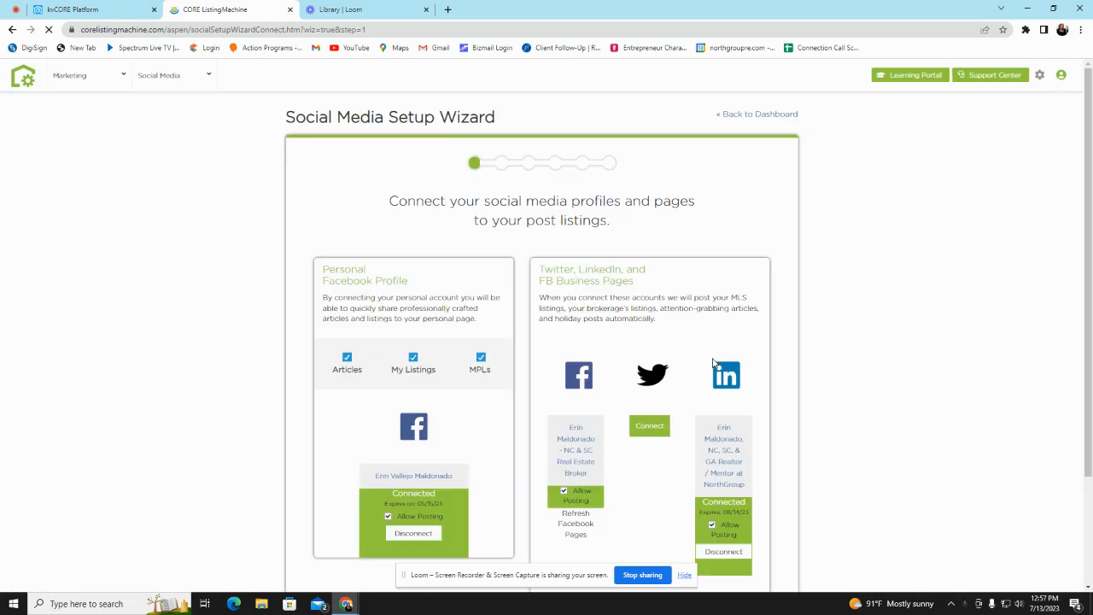
scroll(down, 3)
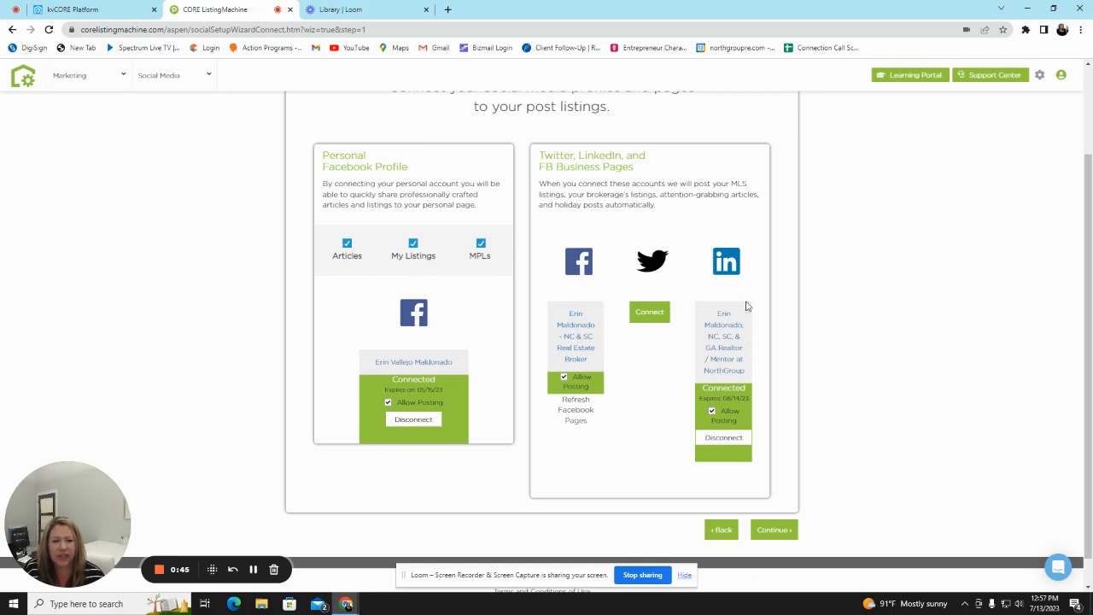
mouse_move(750, 220)
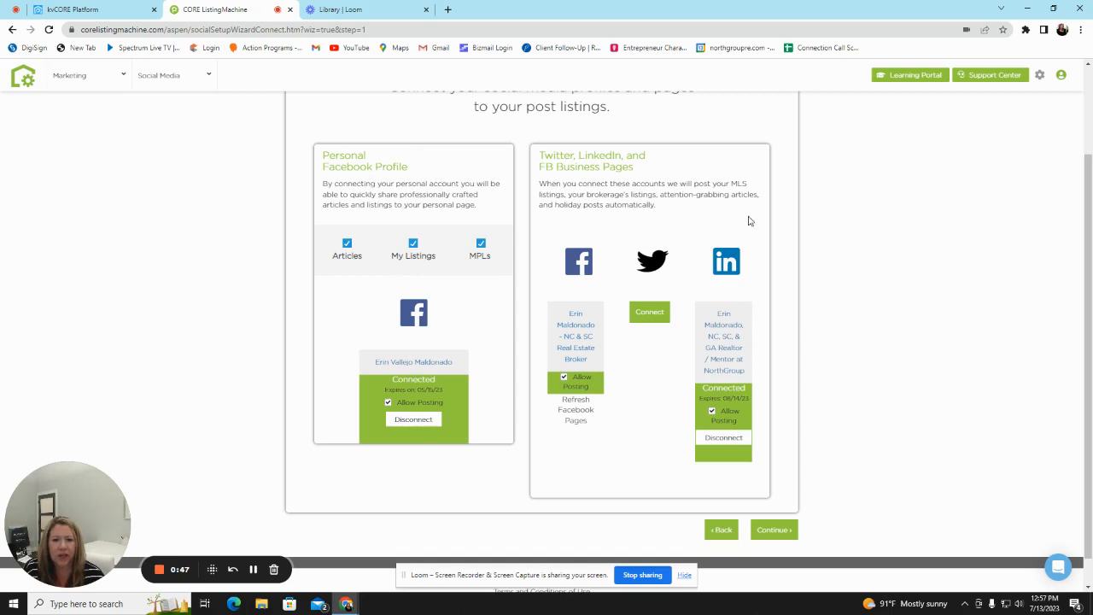
mouse_move(773, 407)
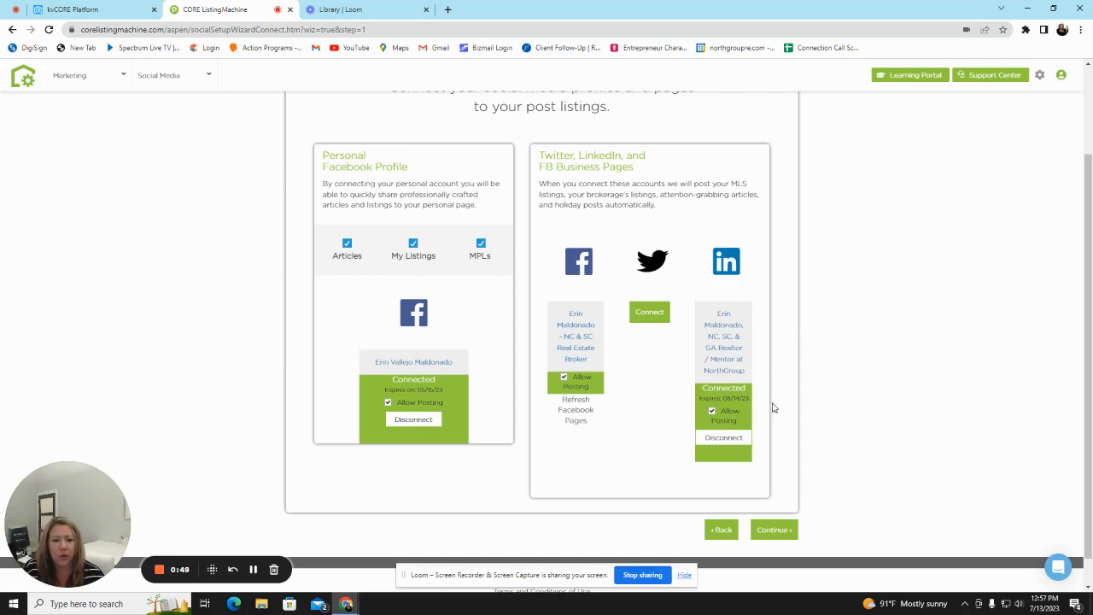
mouse_move(602, 478)
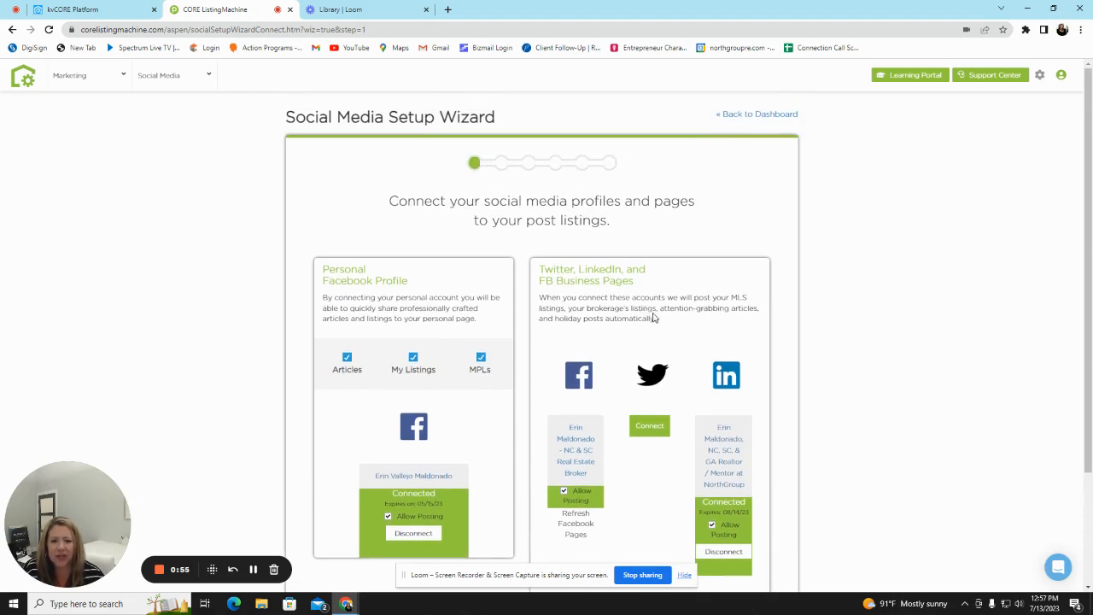
scroll(down, 3)
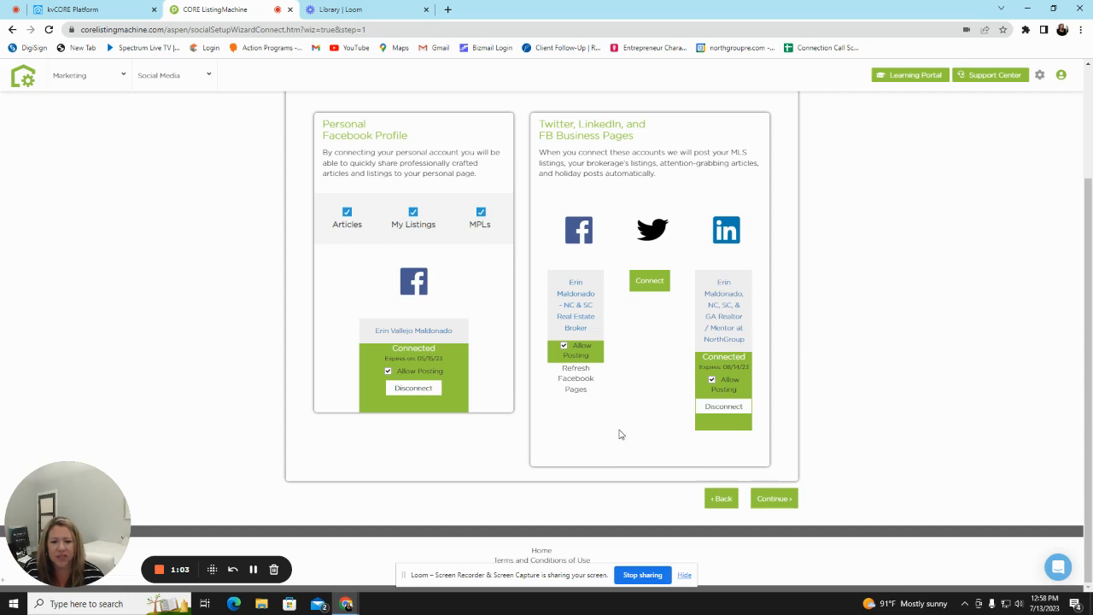
mouse_move(513, 442)
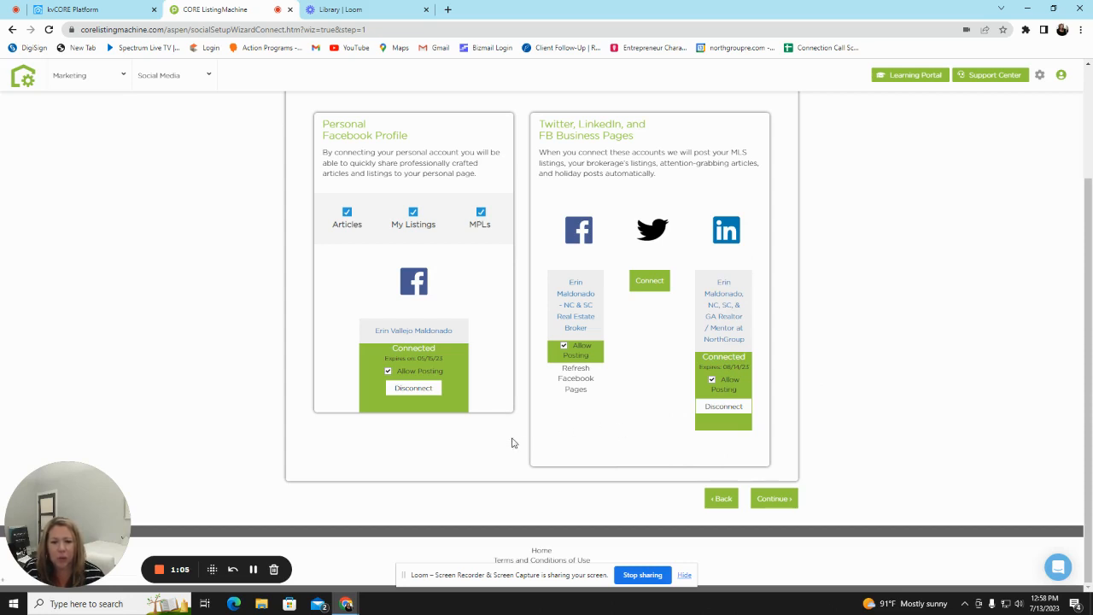
mouse_move(413, 391)
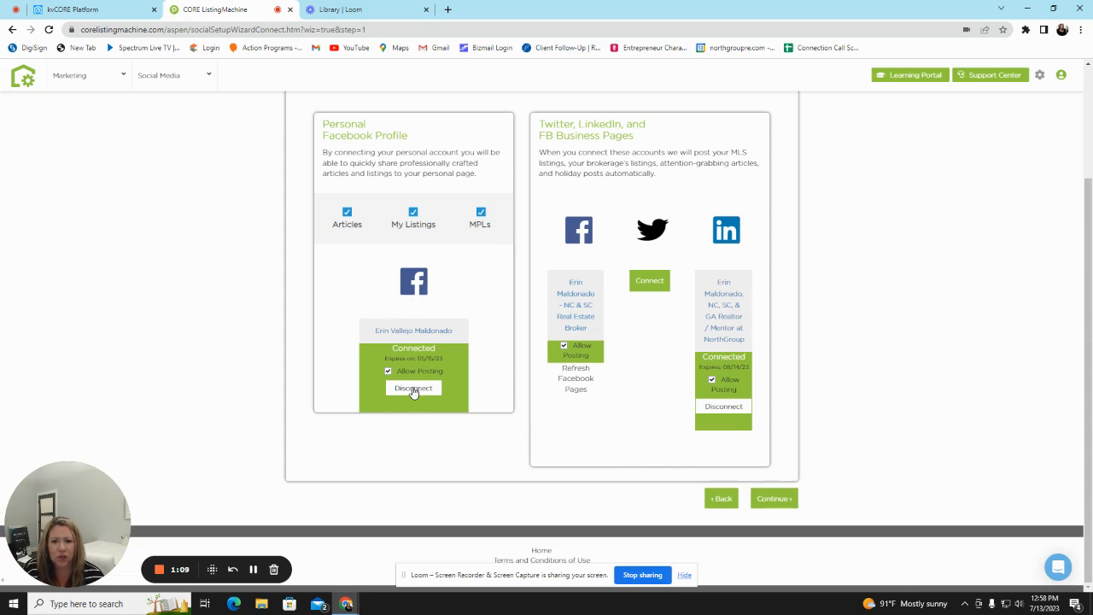
mouse_move(575, 246)
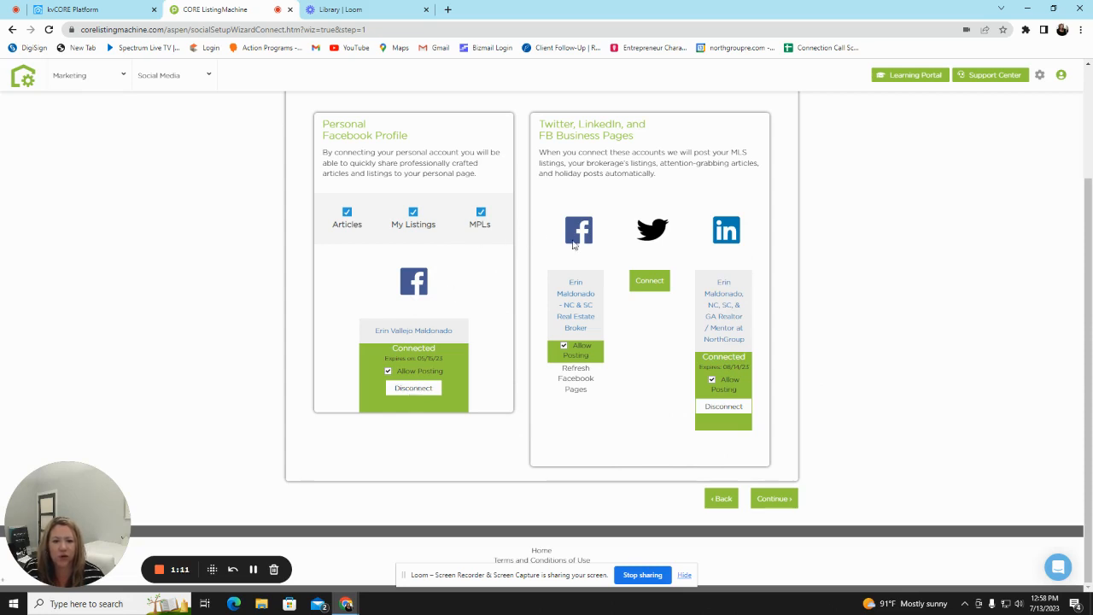
mouse_move(599, 418)
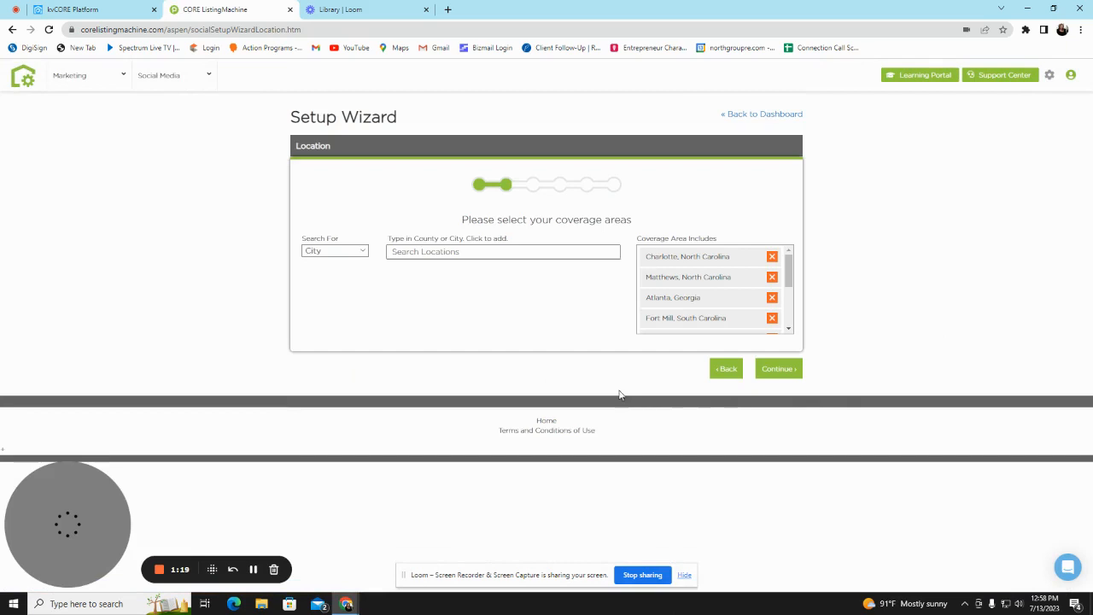
mouse_move(468, 327)
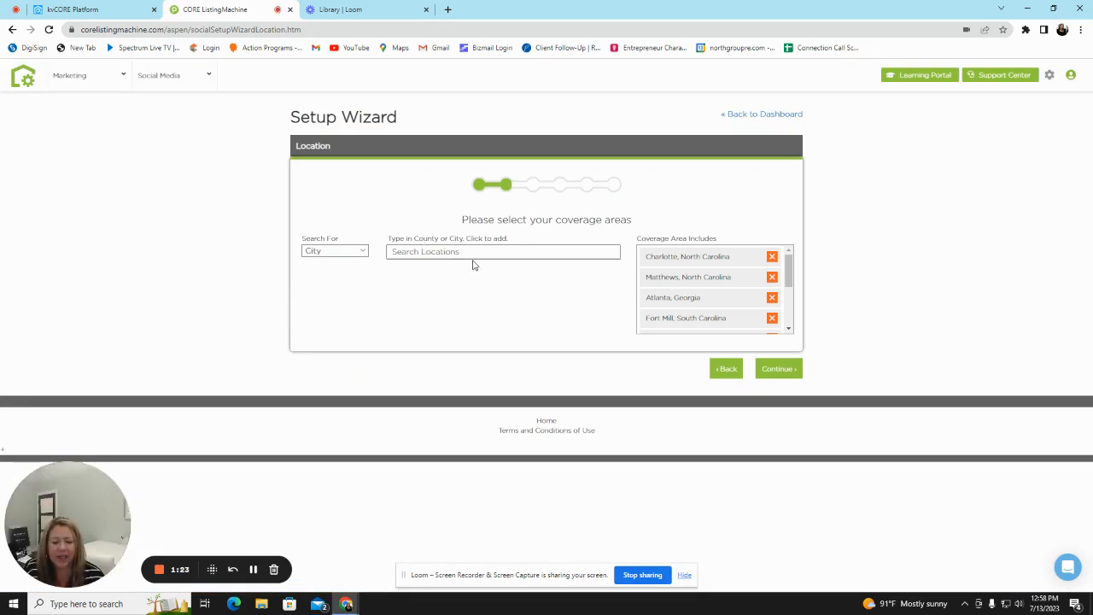
Keep Charlotte, Matthews, Atlanta and Fort Mill as coverage areas and continue.
click(502, 251)
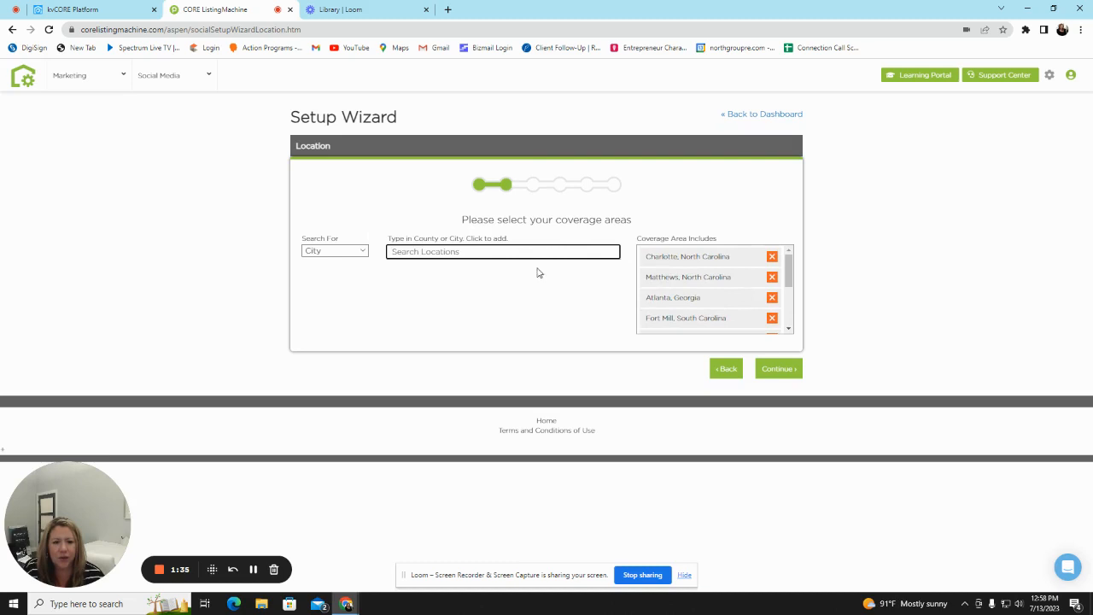
click(776, 368)
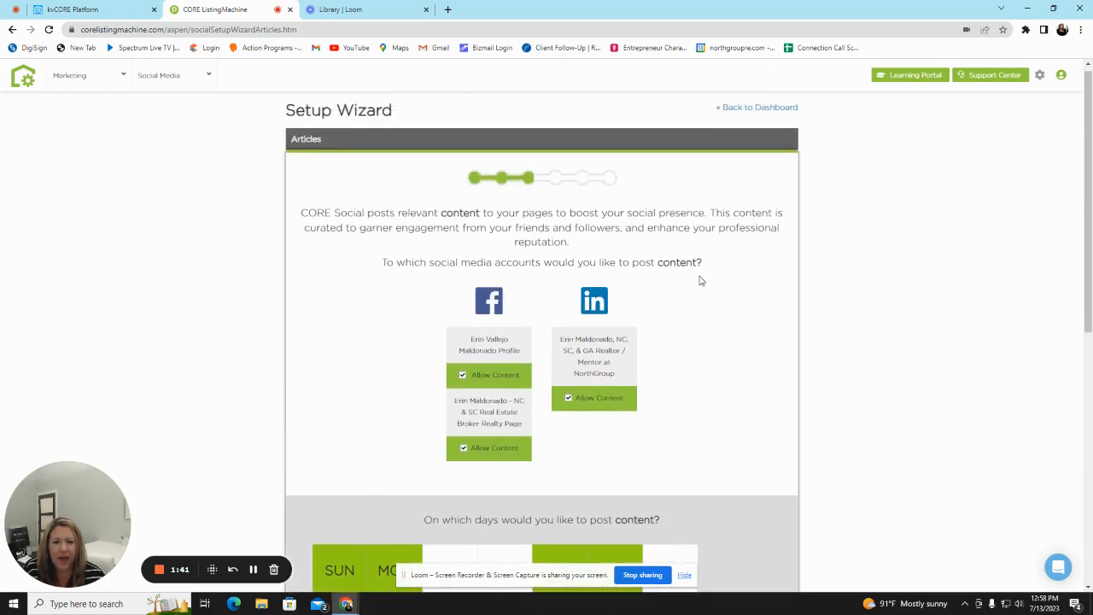
Schedule article posts for Sunday, Monday, Thursday and Friday, reviewing categories and locations.
scroll(down, 3)
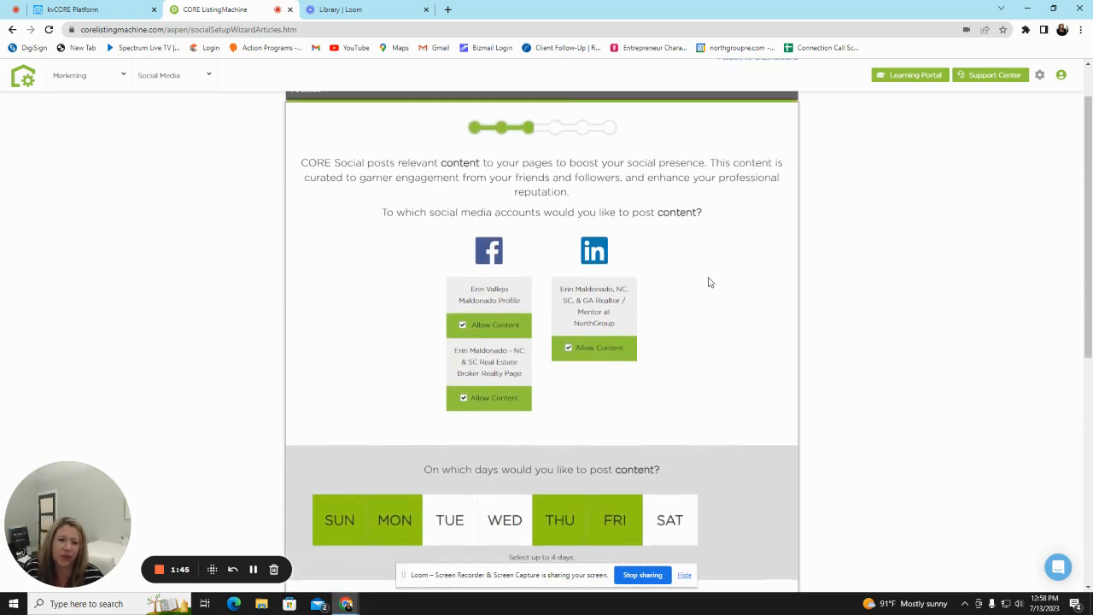
scroll(down, 3)
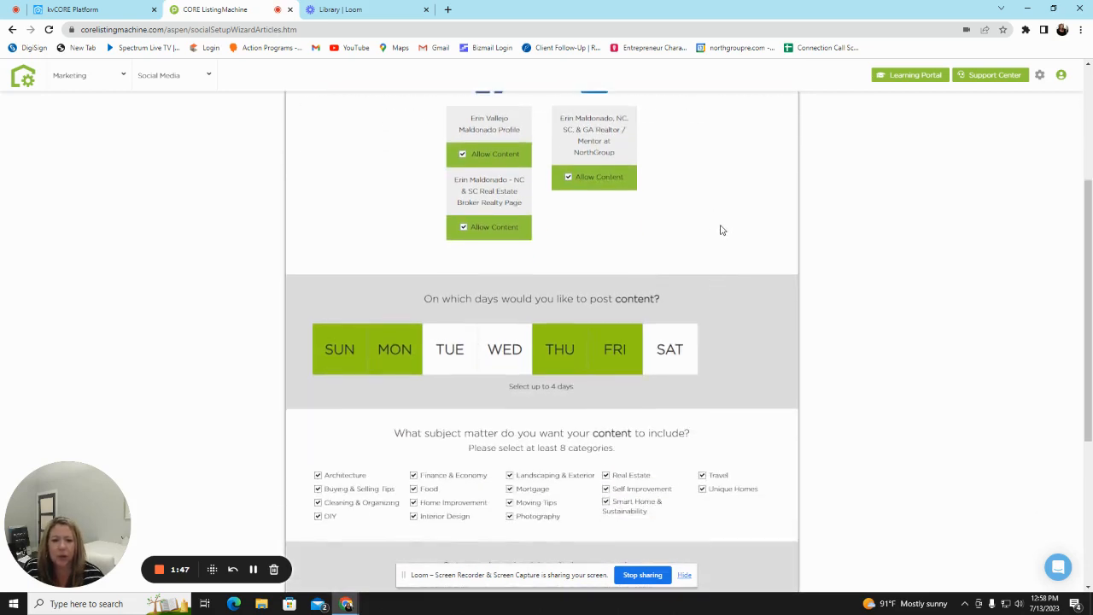
mouse_move(730, 404)
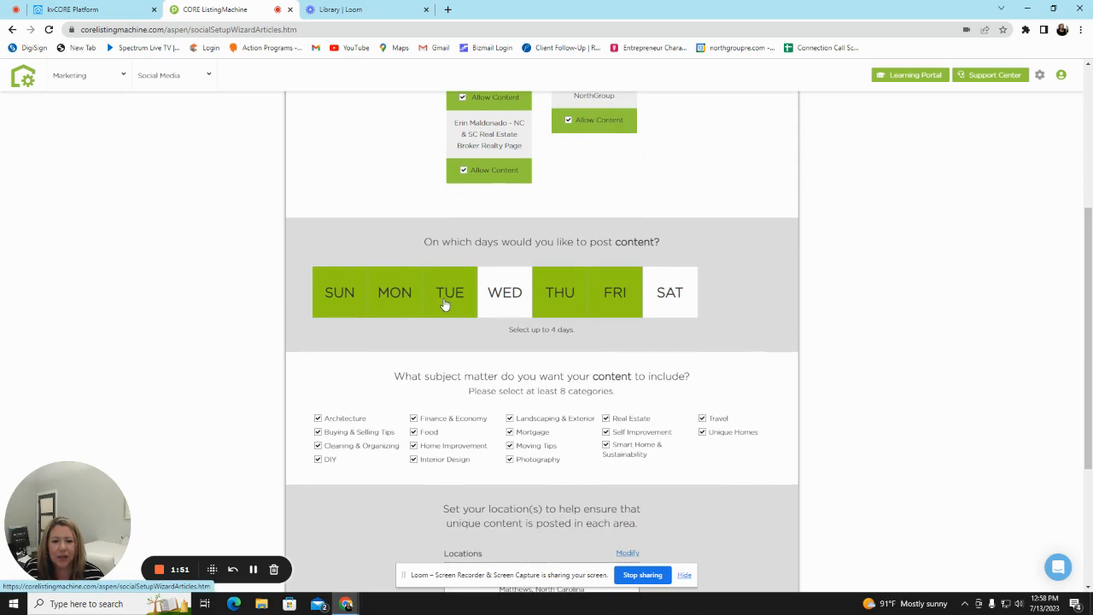
click(449, 292)
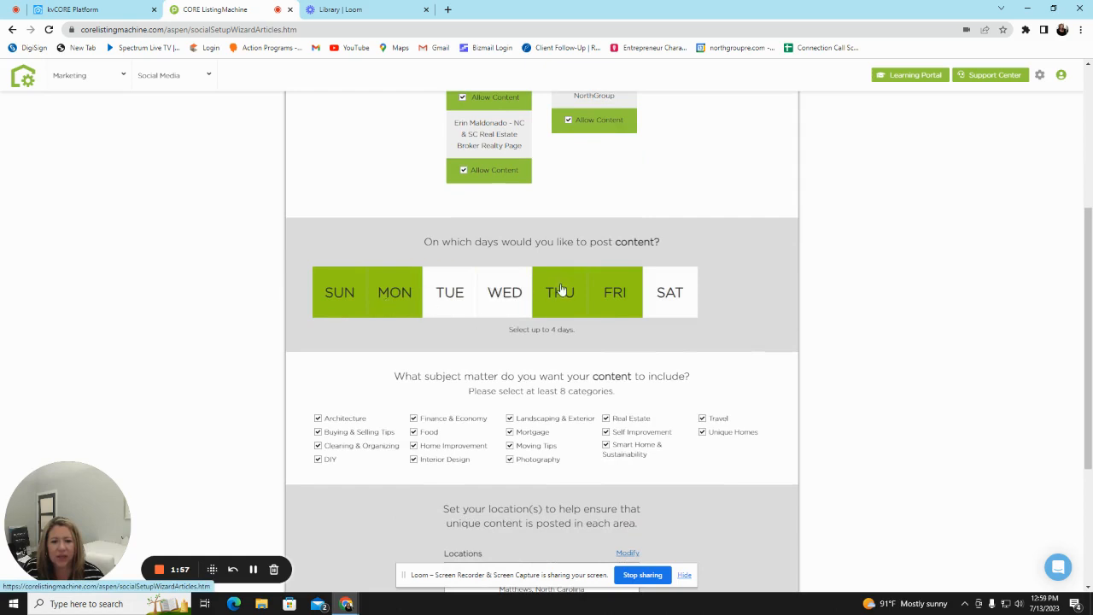
scroll(down, 3)
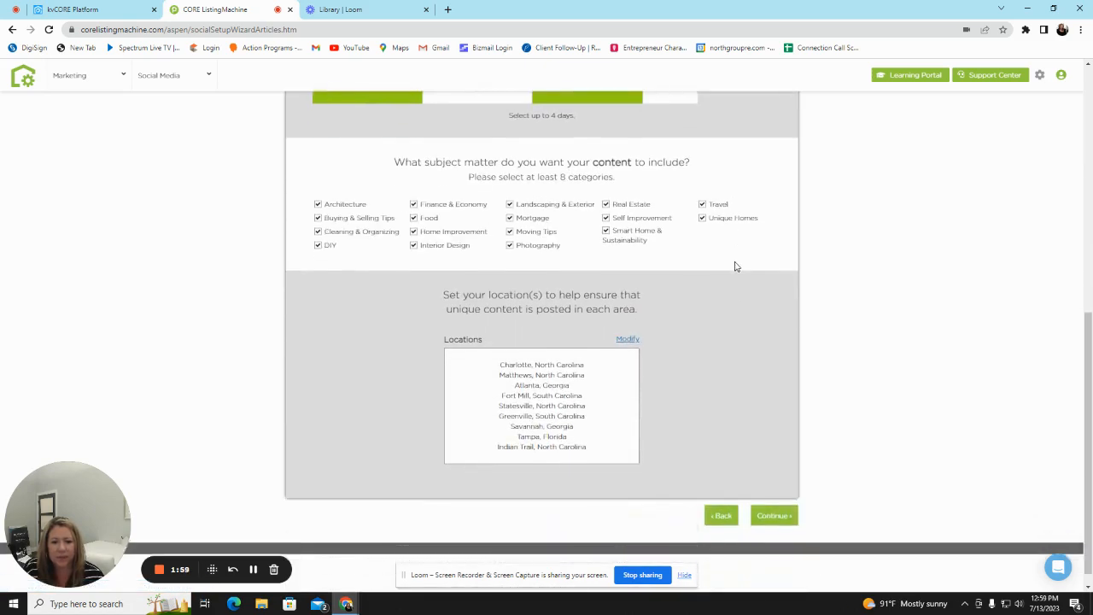
scroll(down, 3)
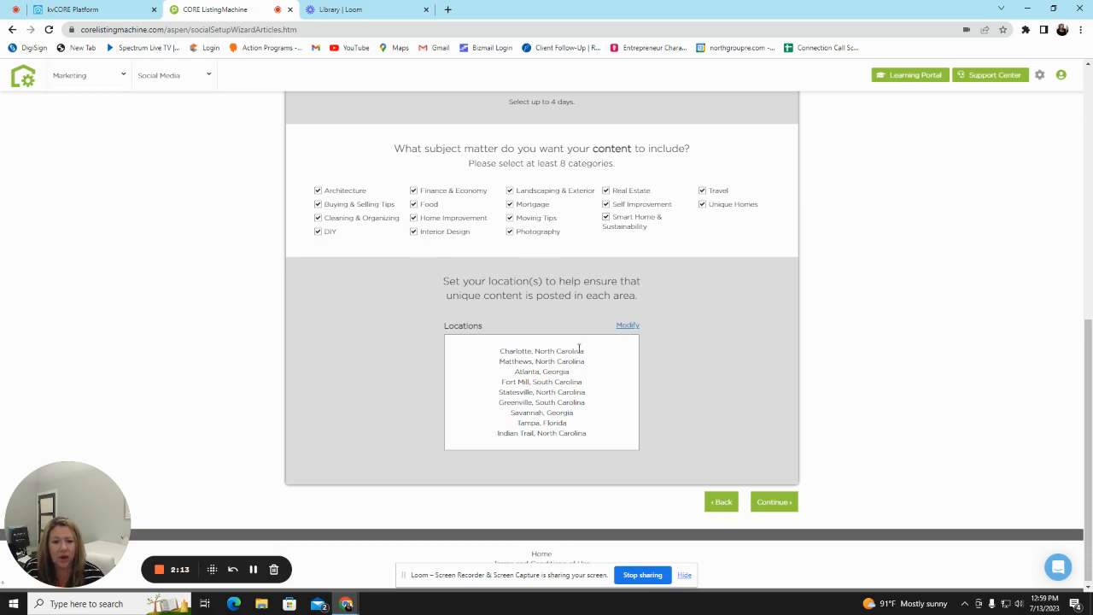
mouse_move(550, 351)
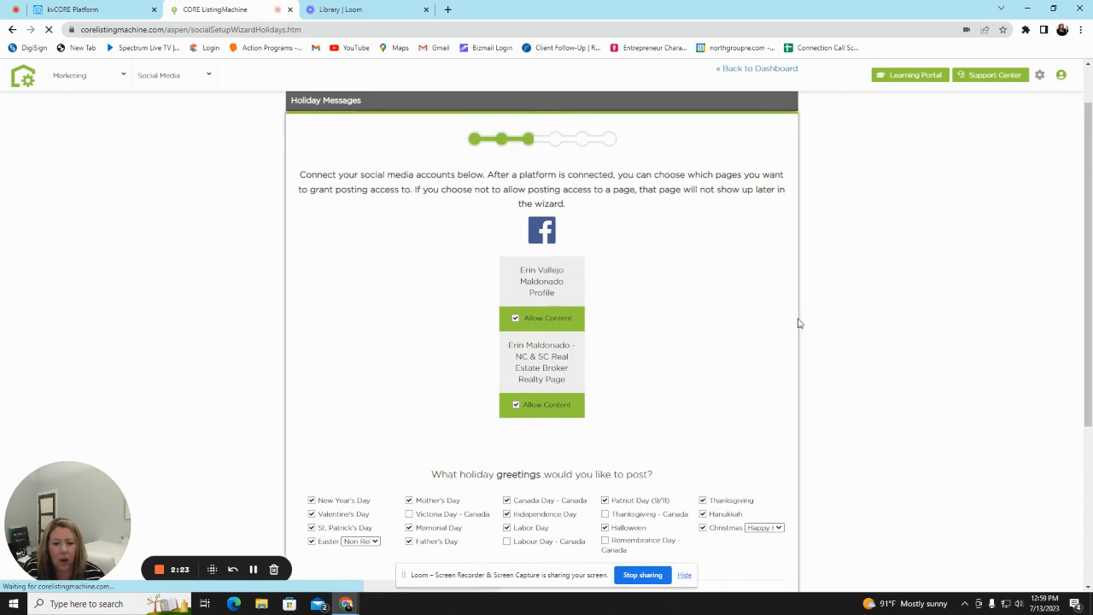
Review holiday greeting choices with the New Year's Day sample, then continue.
scroll(down, 3)
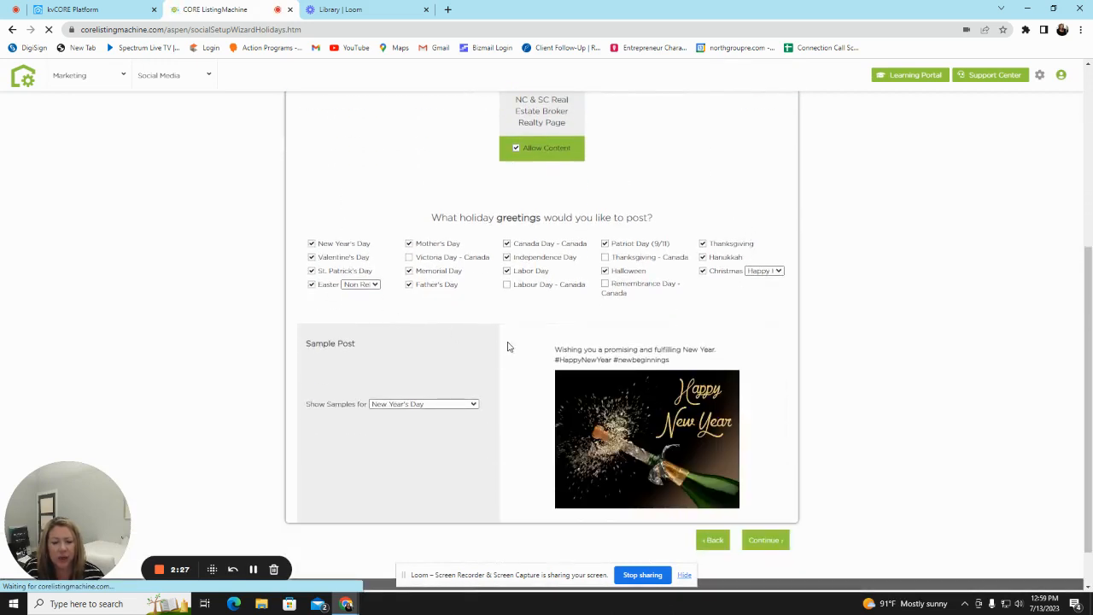
click(424, 351)
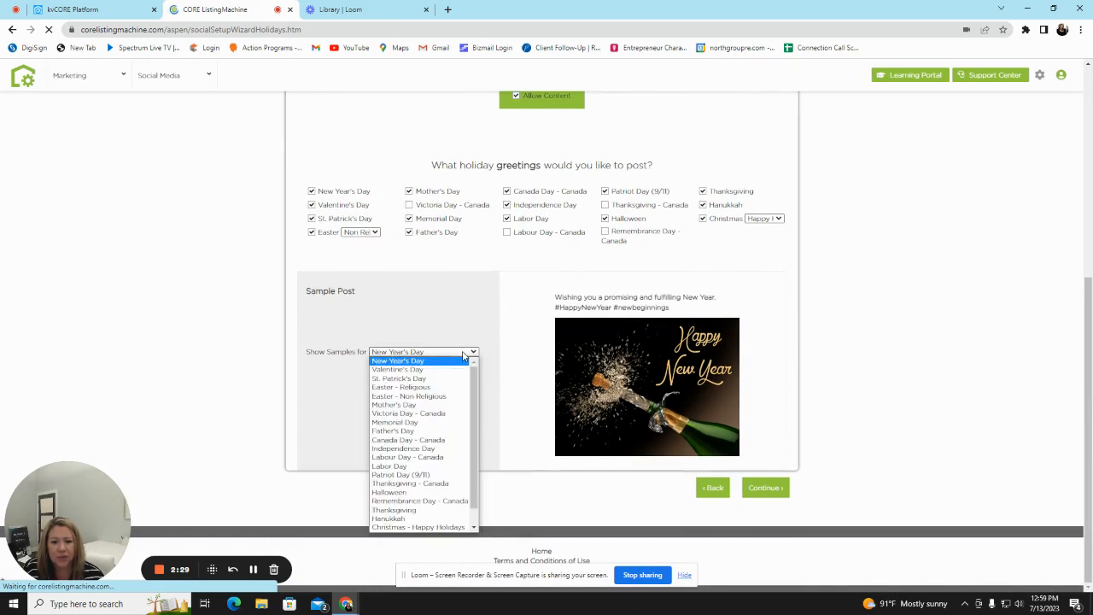
click(397, 360)
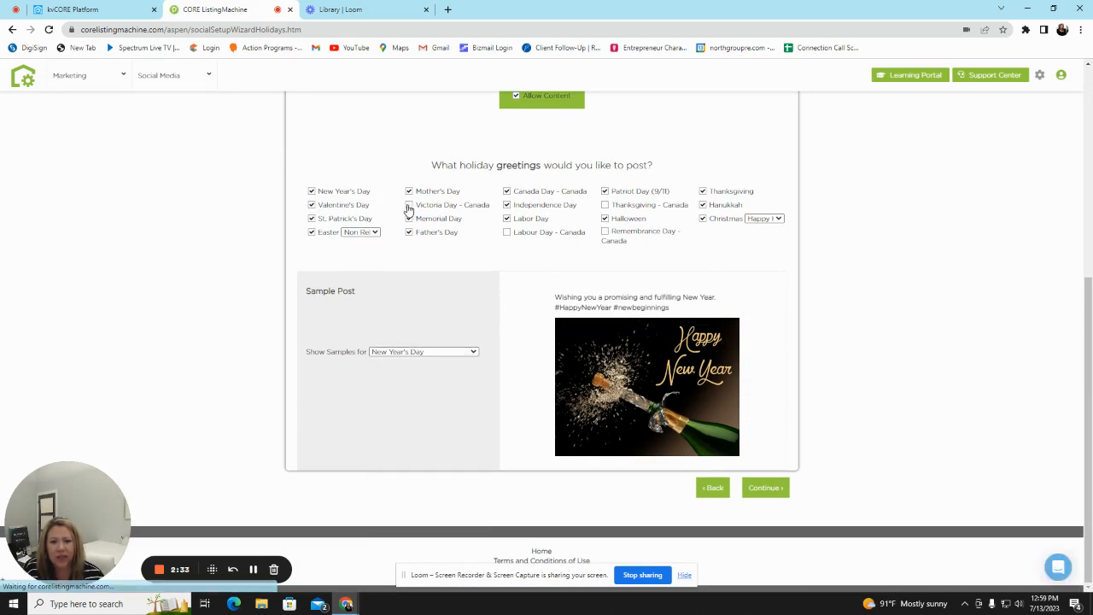
click(409, 205)
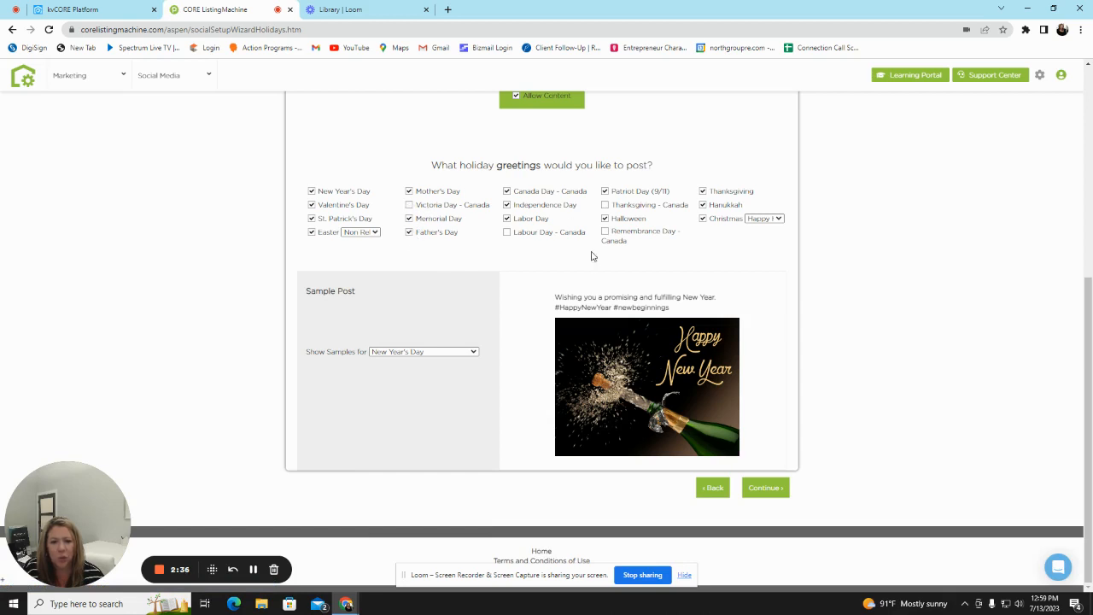
mouse_move(759, 323)
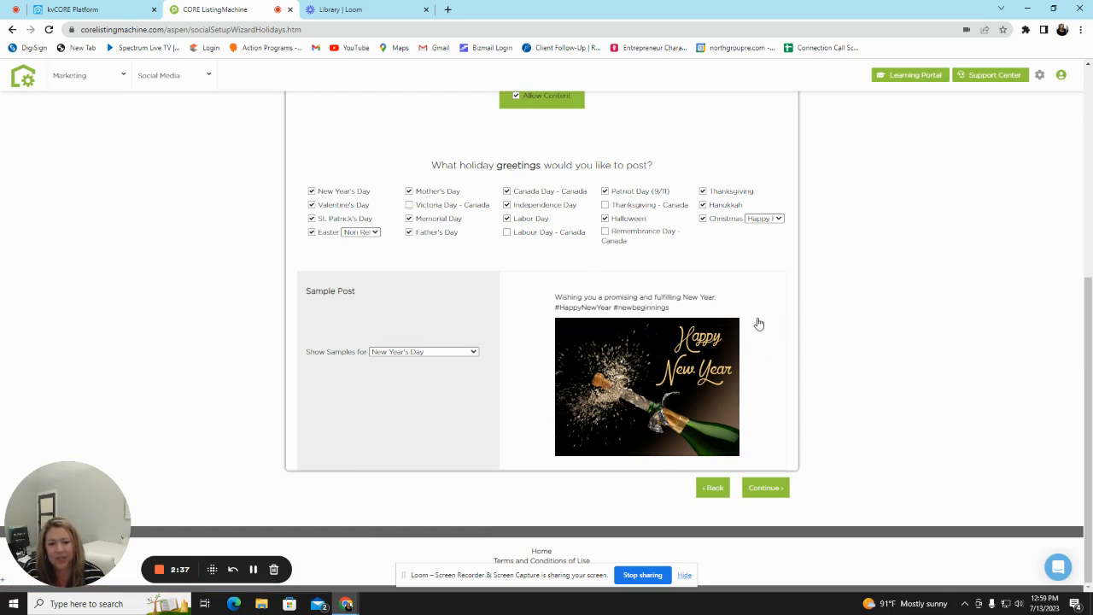
mouse_move(778, 440)
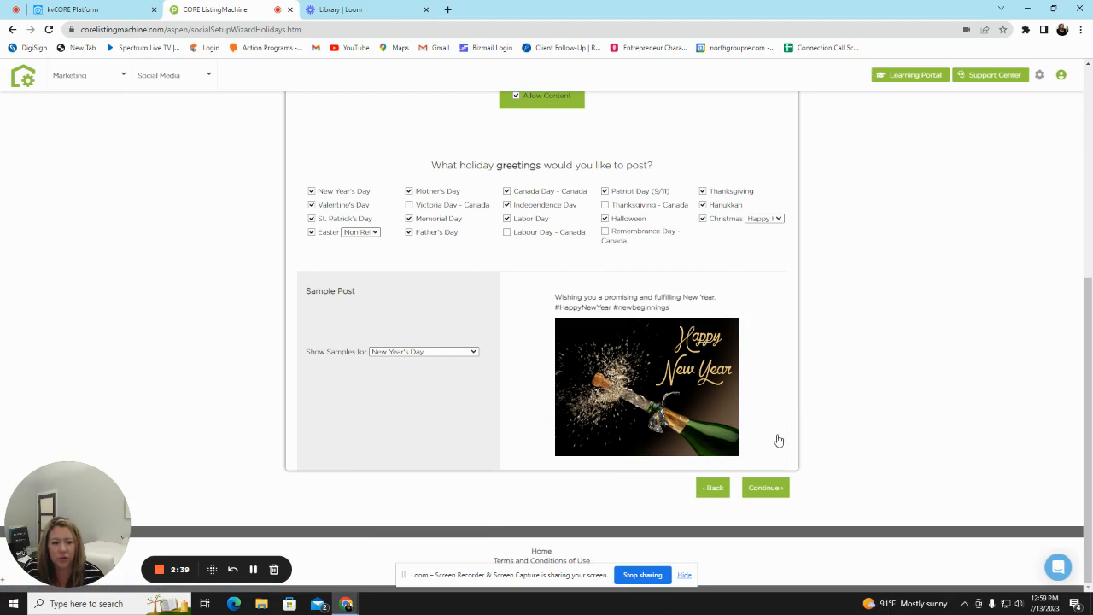
click(764, 487)
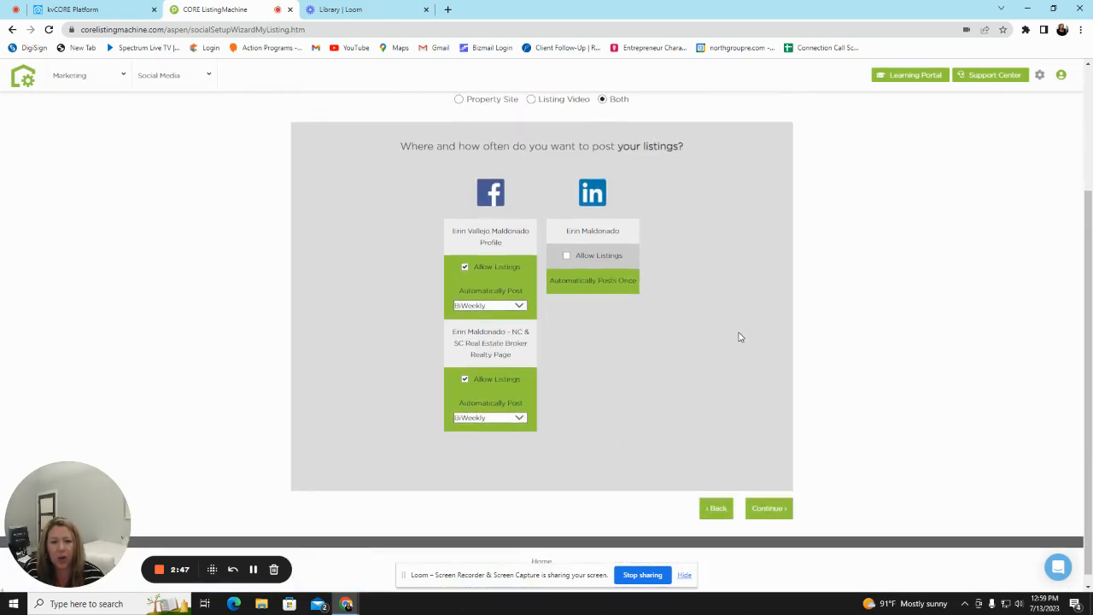
mouse_move(674, 184)
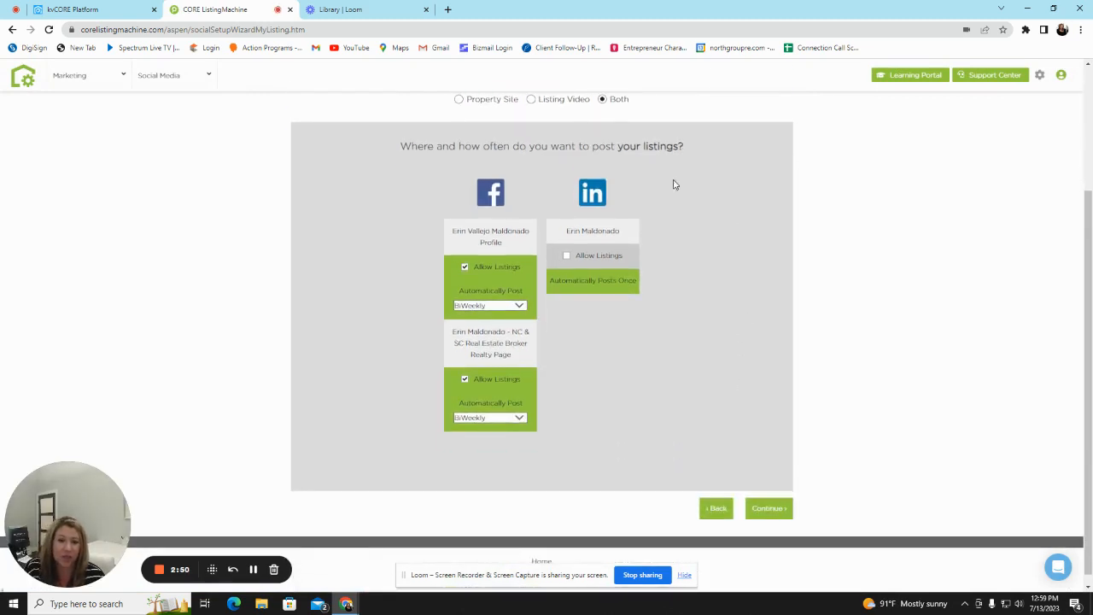
mouse_move(690, 287)
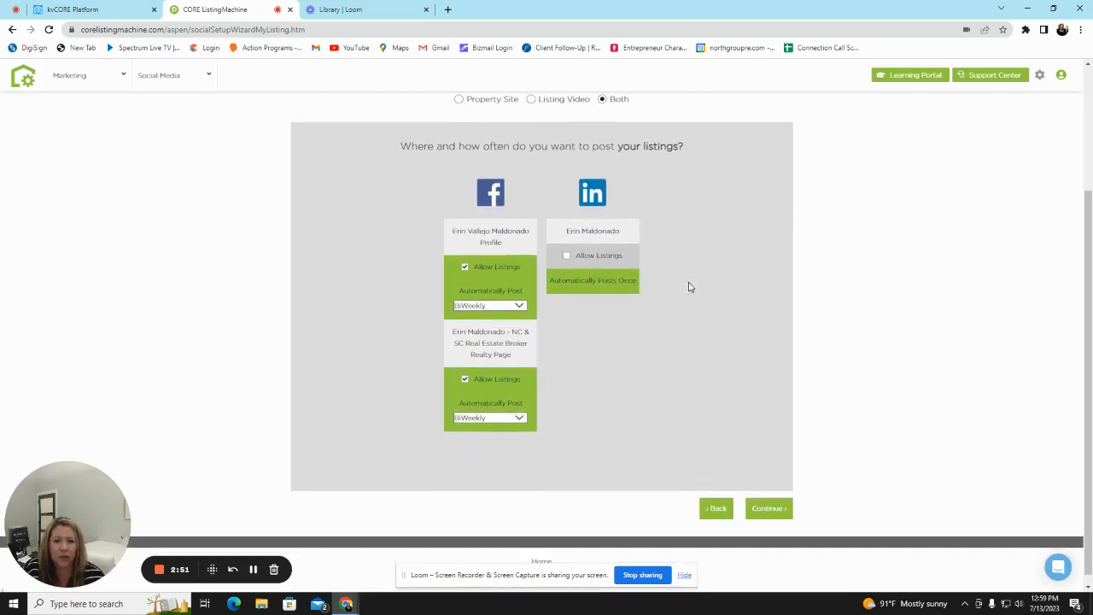
mouse_move(512, 232)
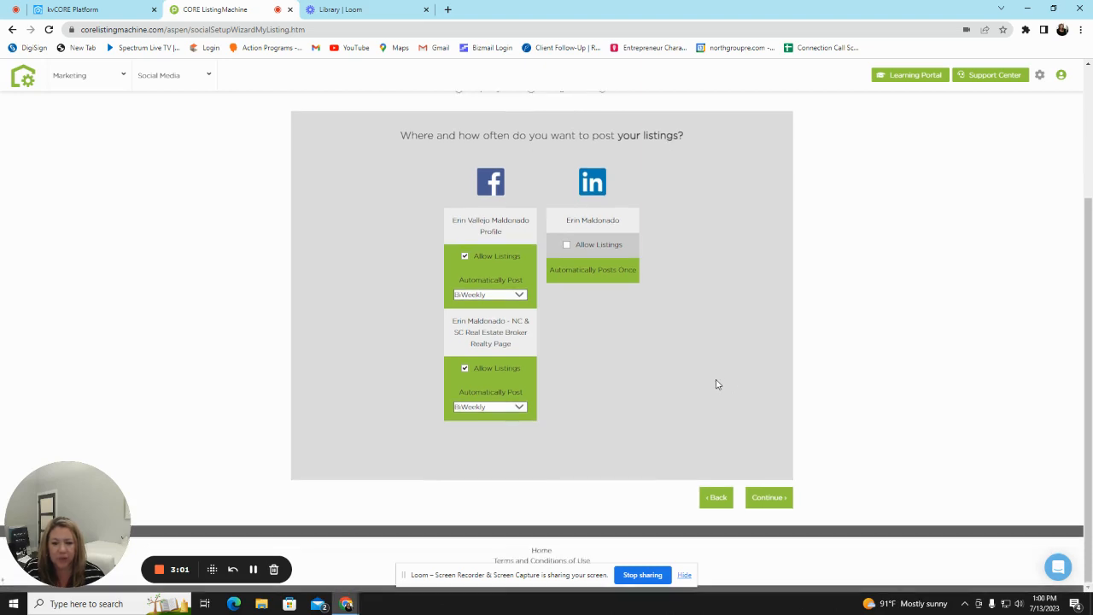
Keep bi-weekly listing posts for both Facebook pages with LinkedIn off.
click(767, 497)
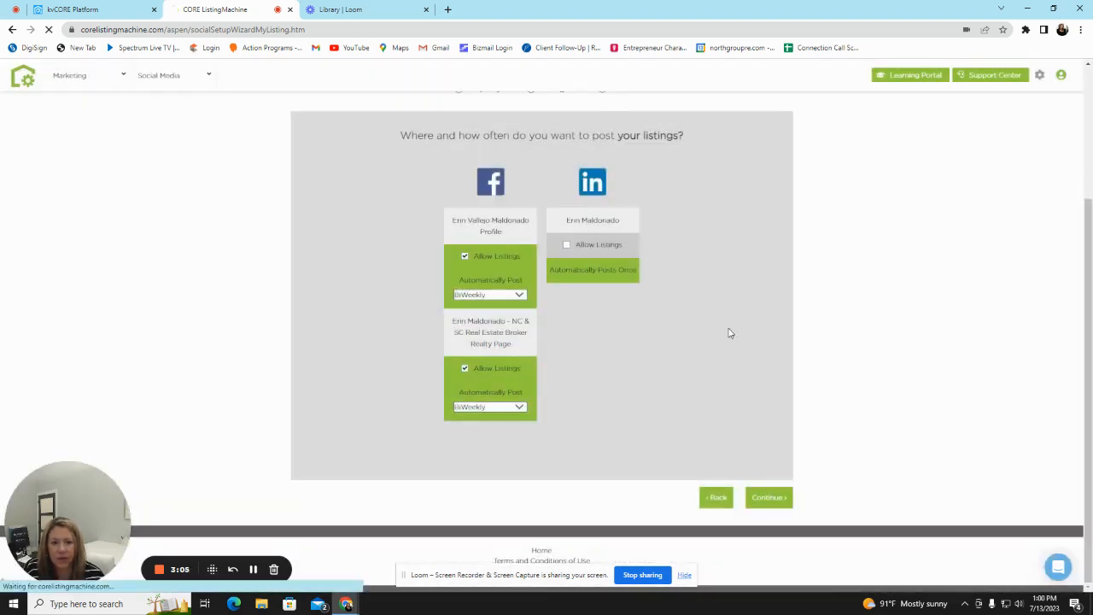
click(767, 497)
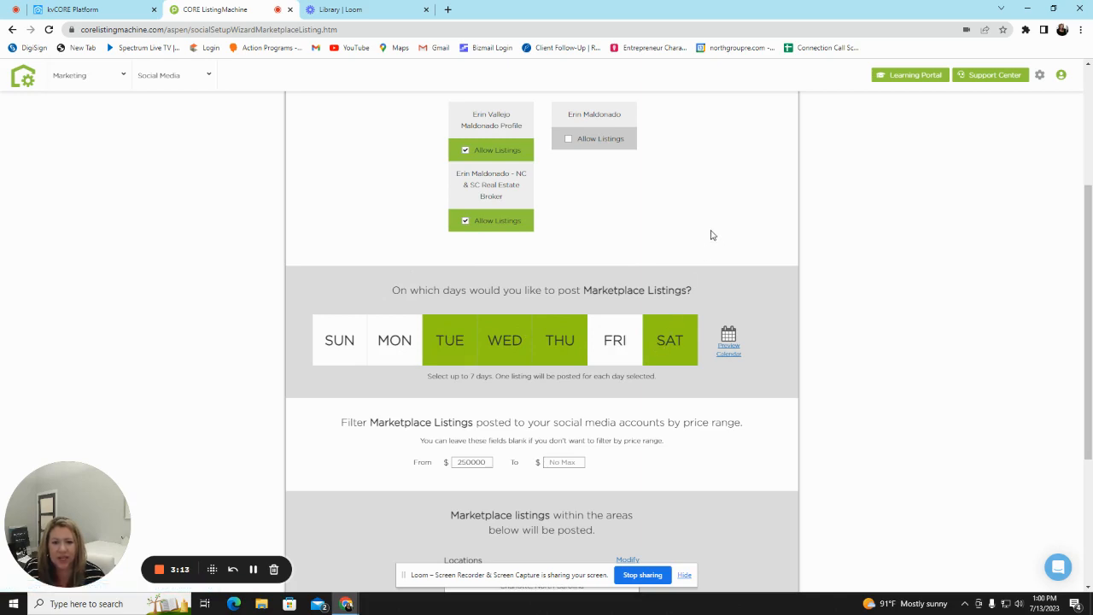
Post Marketplace listings Tue, Wed, Thu, Sat from $250,000 with no maximum price.
scroll(down, 3)
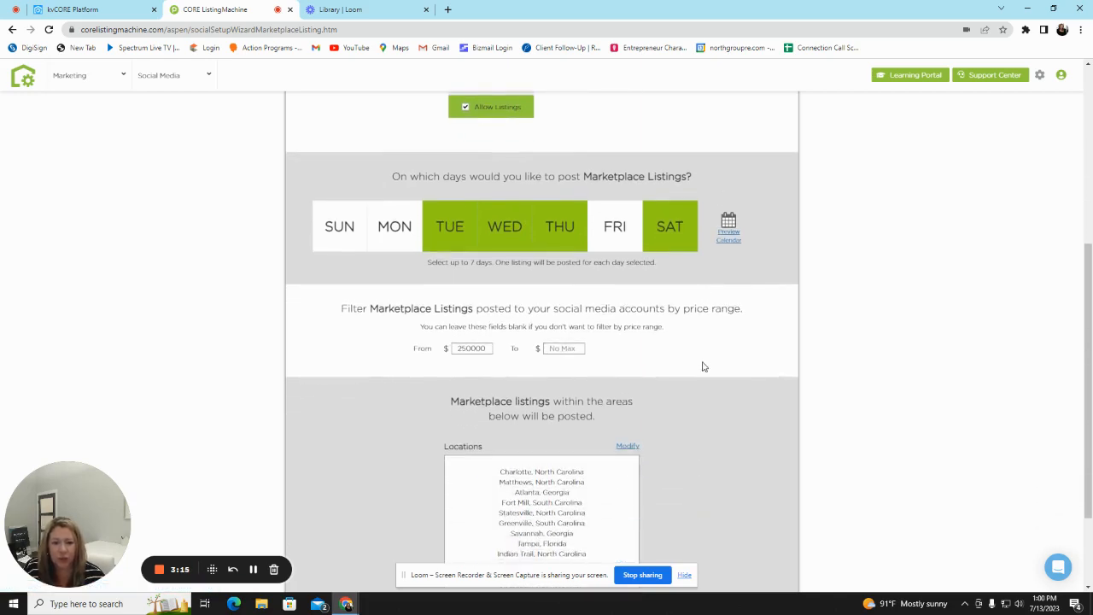
scroll(down, 3)
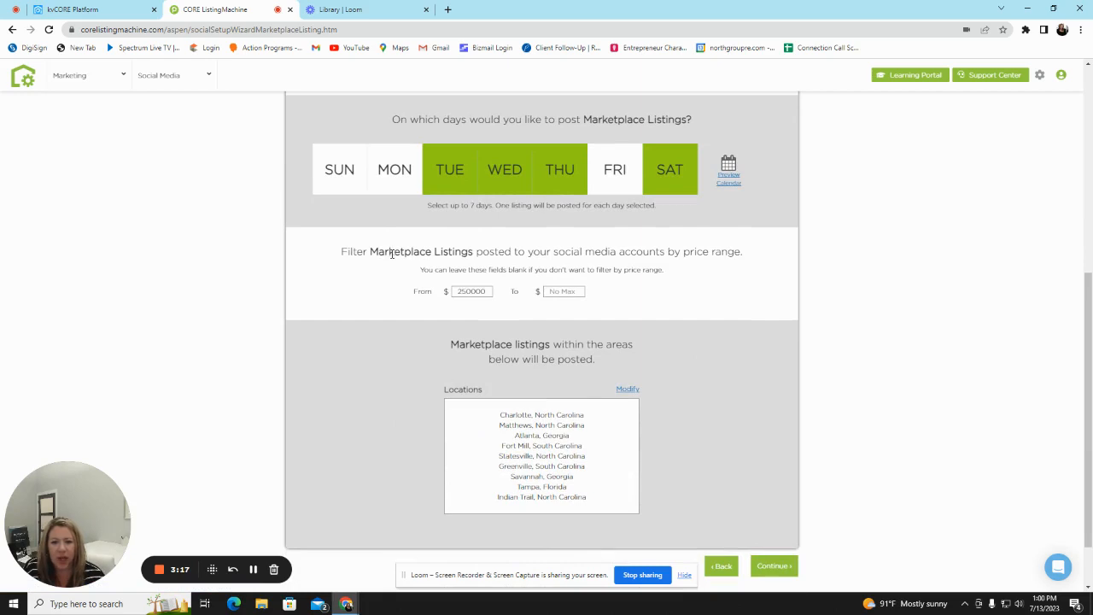
mouse_move(572, 265)
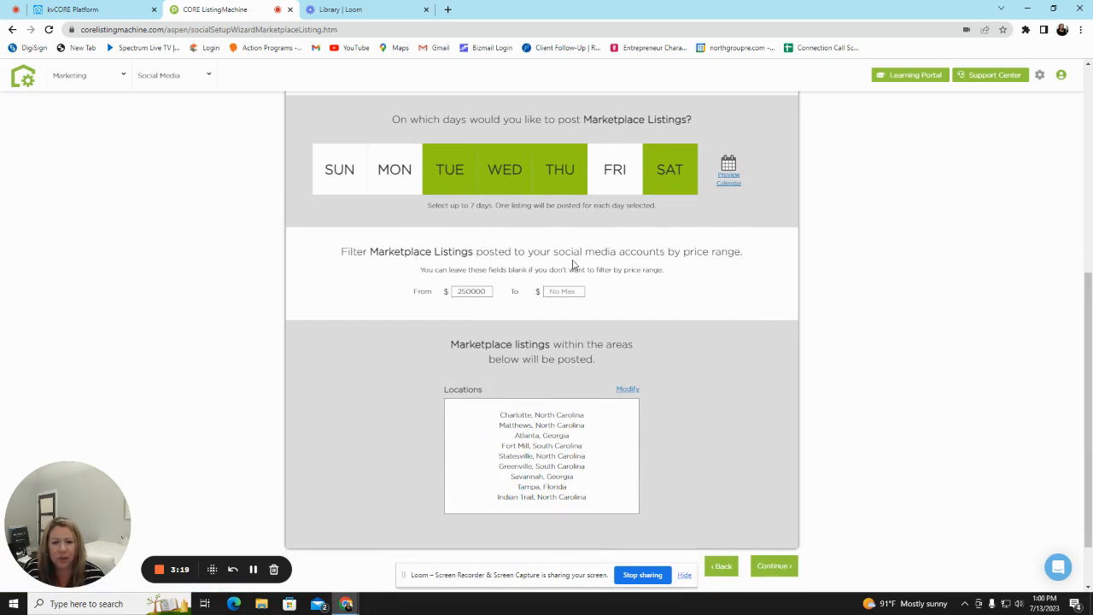
click(470, 292)
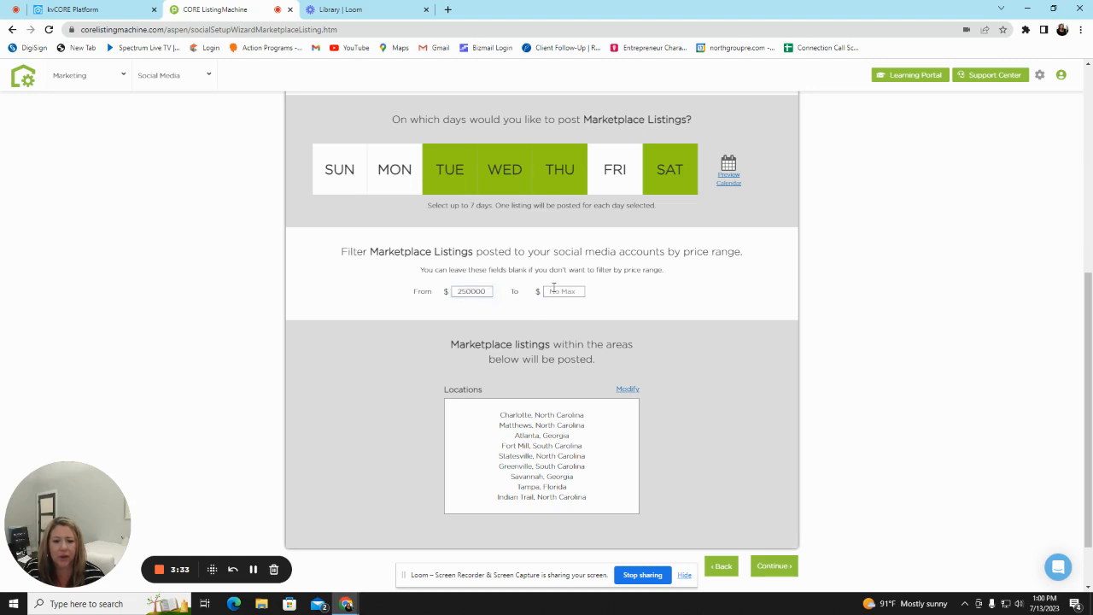
scroll(down, 3)
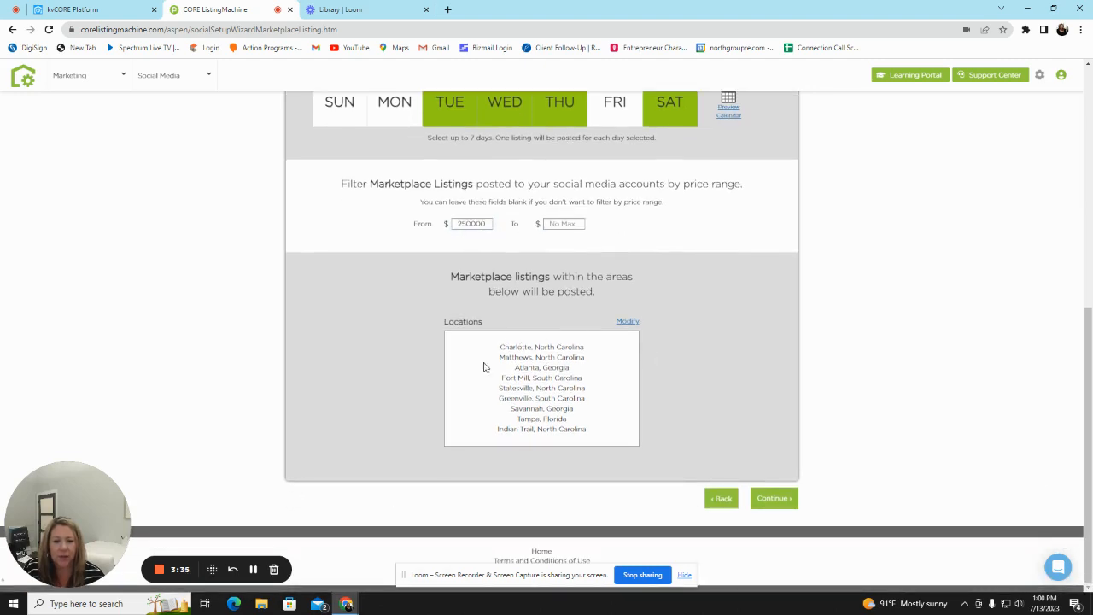
mouse_move(582, 423)
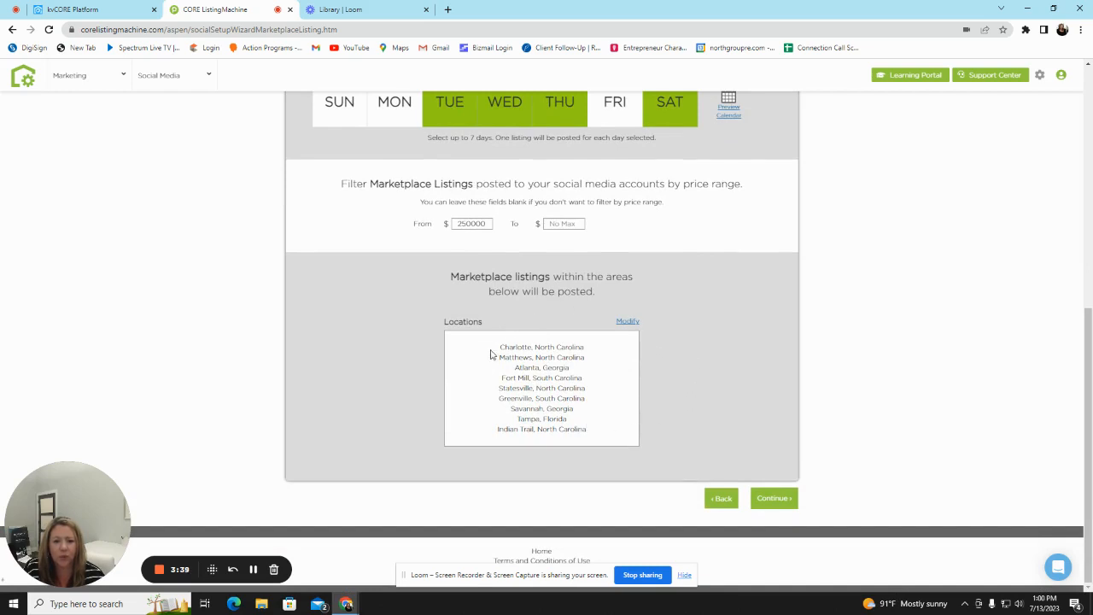
mouse_move(625, 384)
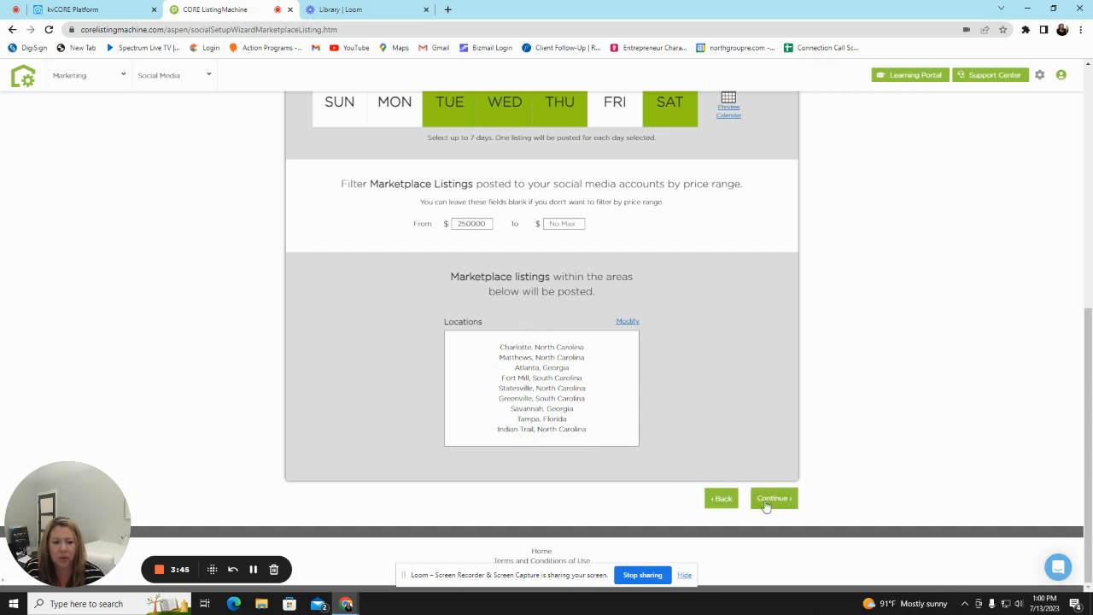
click(772, 498)
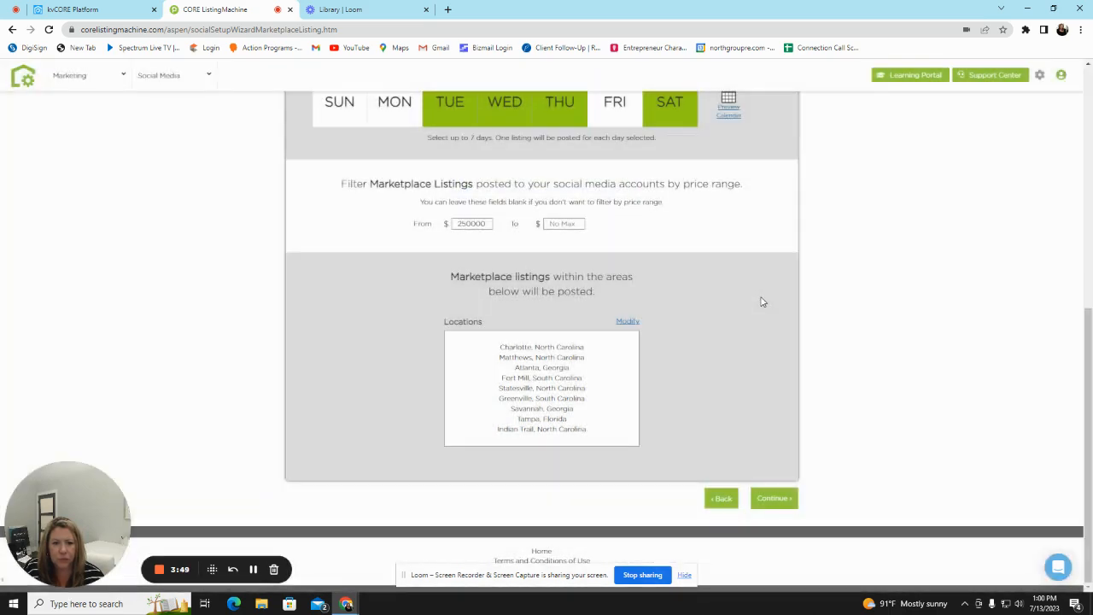
click(773, 498)
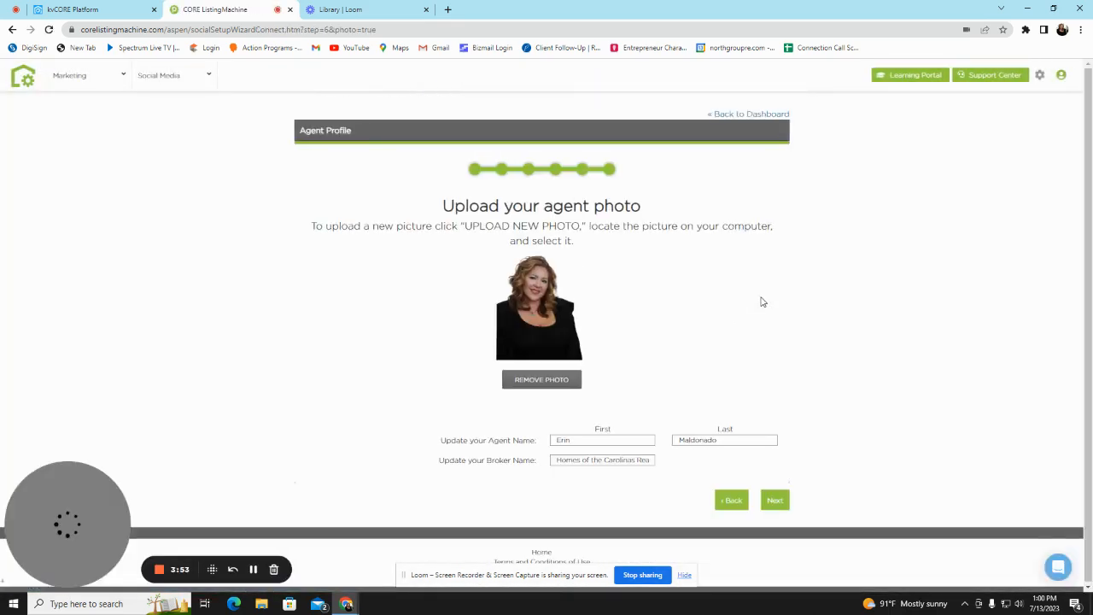
mouse_move(670, 177)
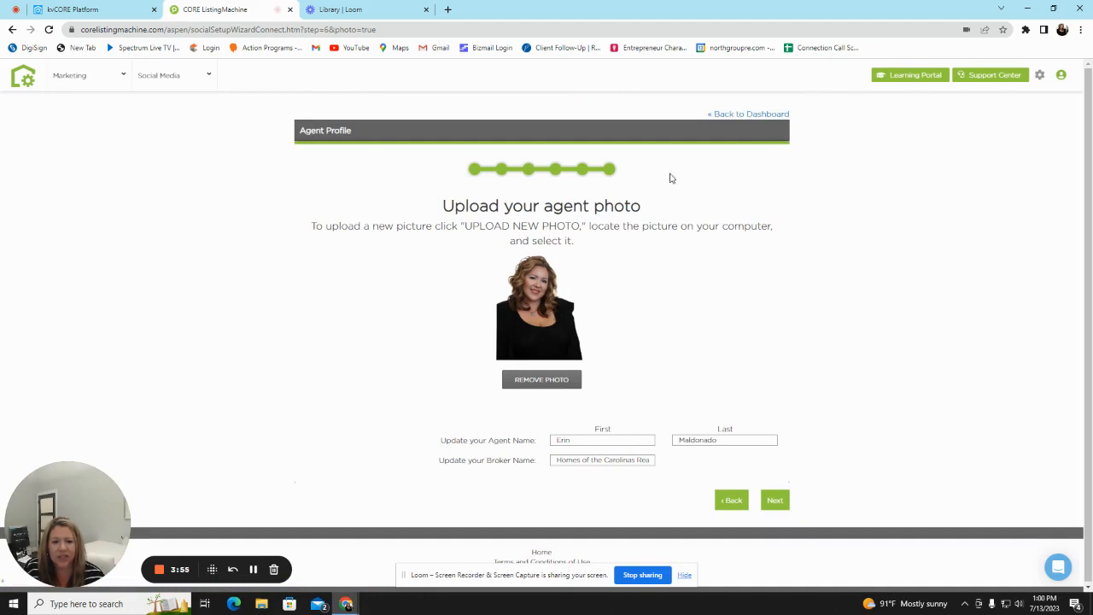
mouse_move(406, 402)
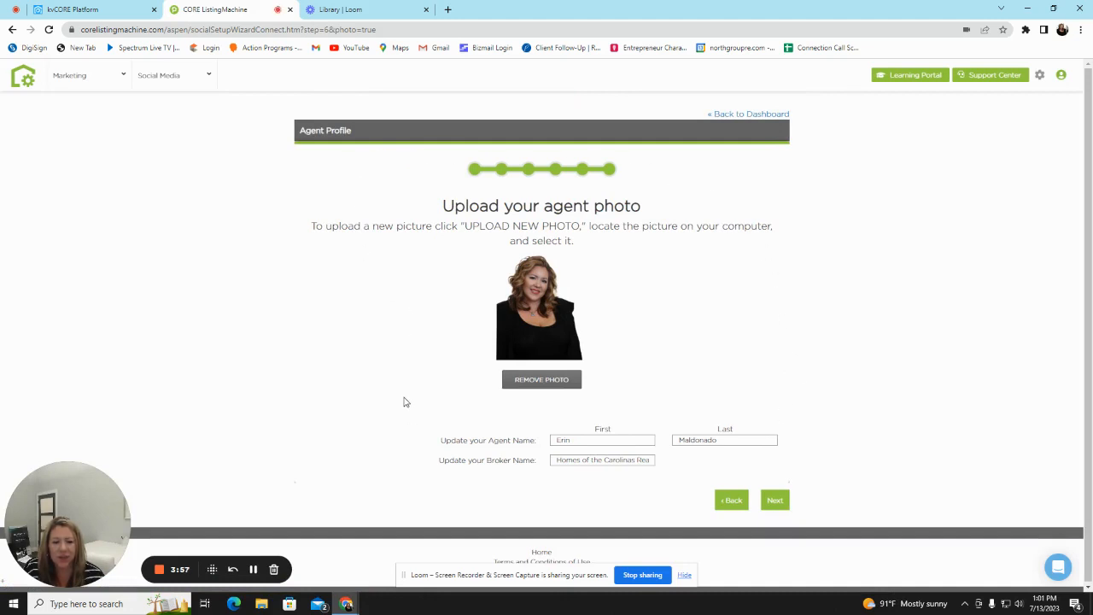
mouse_move(450, 162)
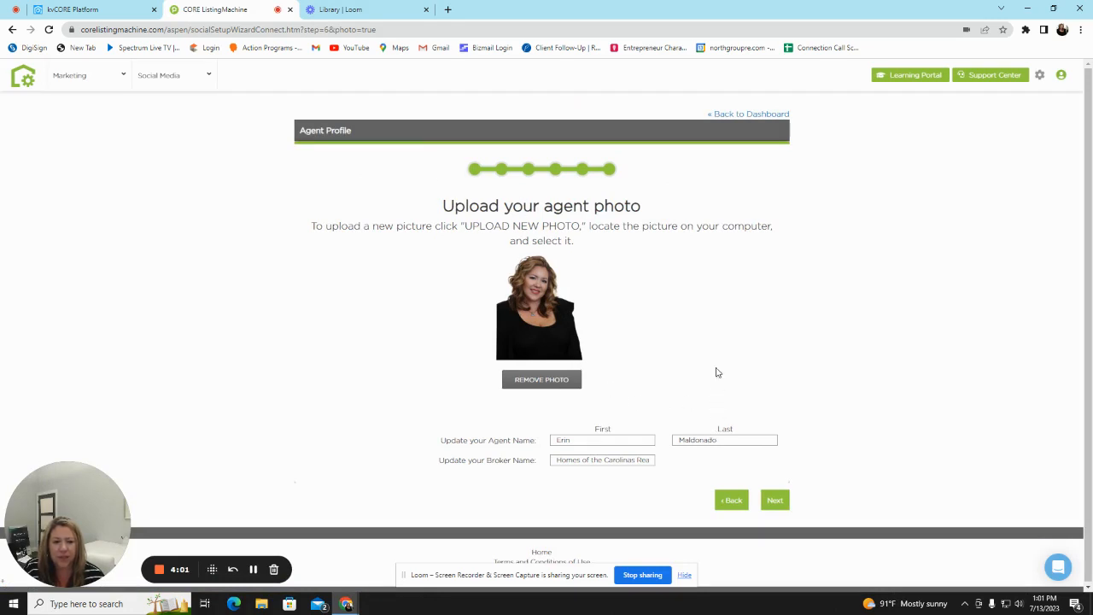
mouse_move(513, 350)
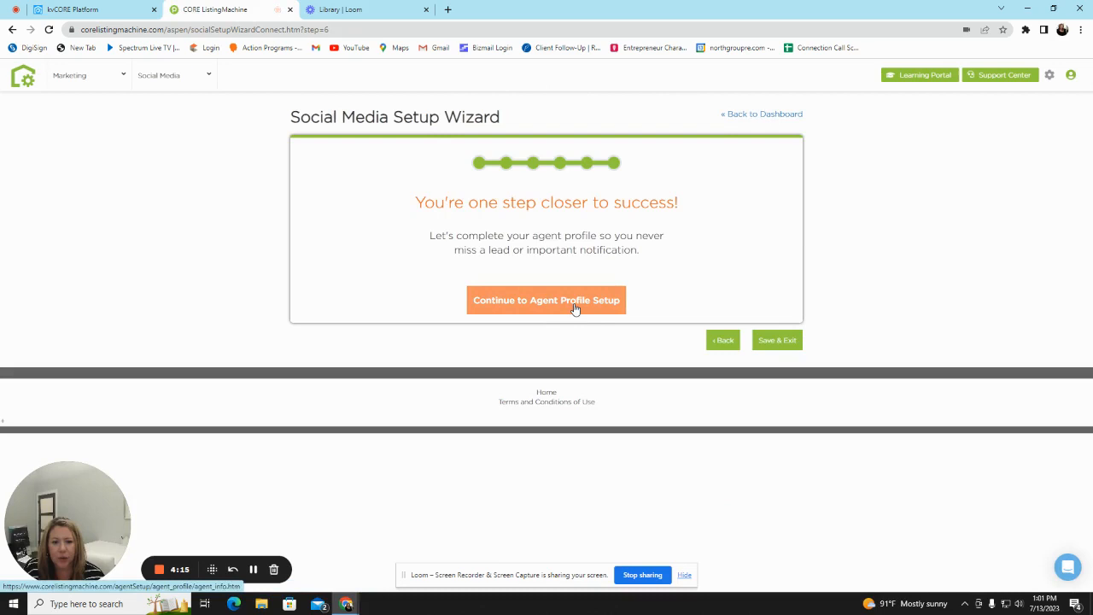
Keep the current agent photo and names and begin agent profile setup.
click(545, 300)
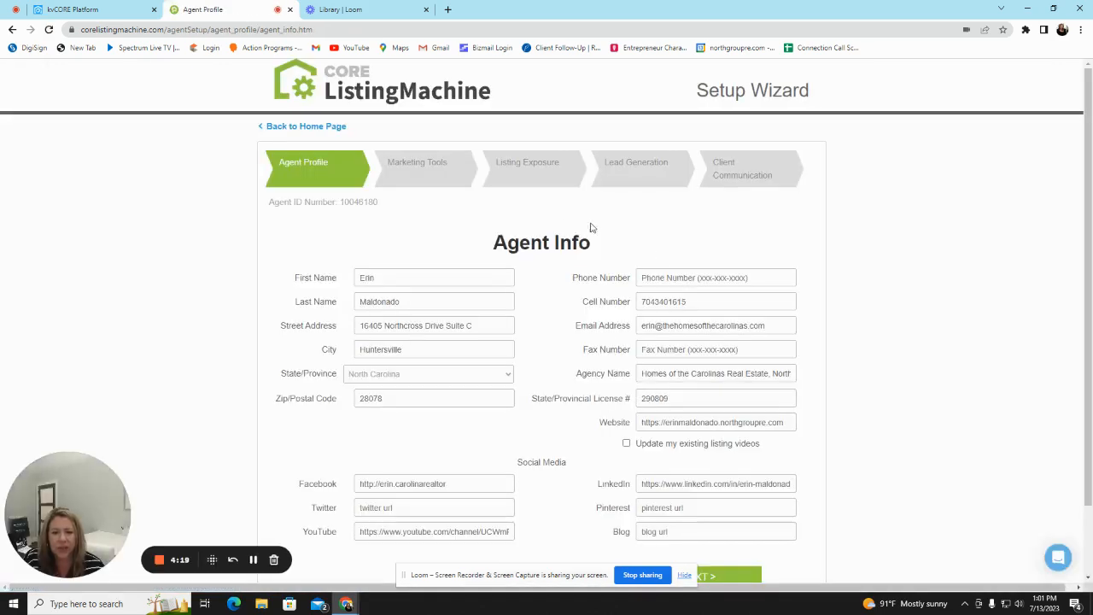
Pass the Agent Info, Biography and photo pages unchanged, then save and exit.
scroll(down, 3)
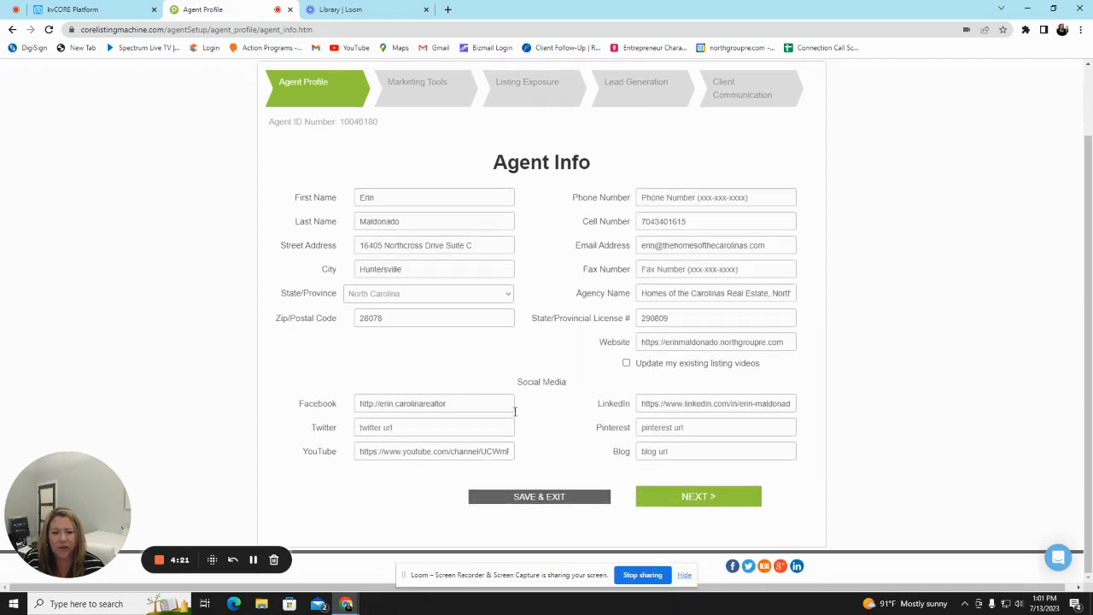
mouse_move(598, 166)
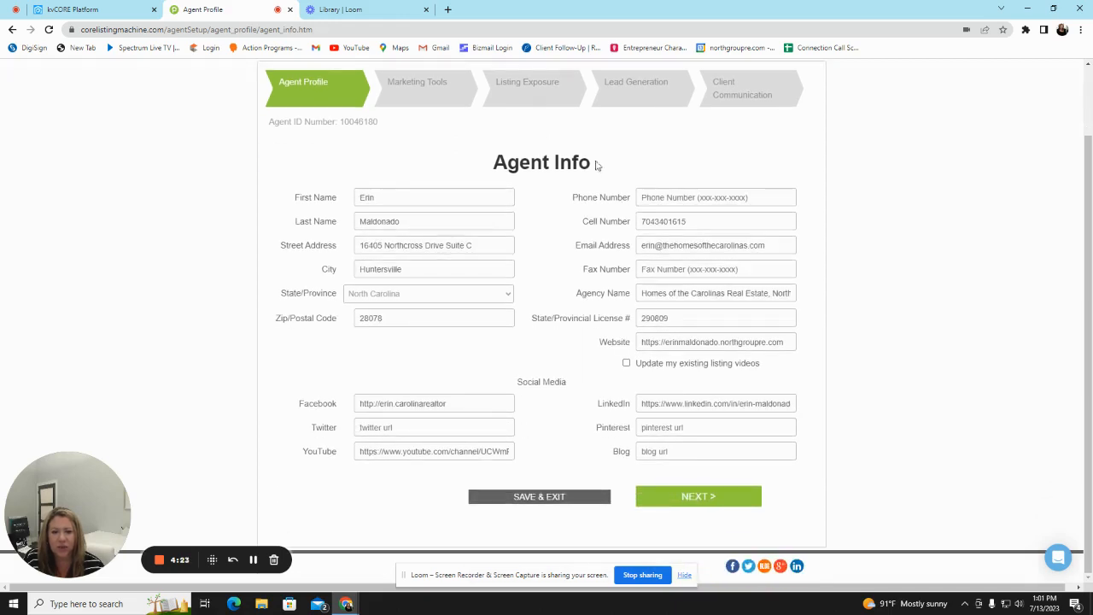
click(697, 496)
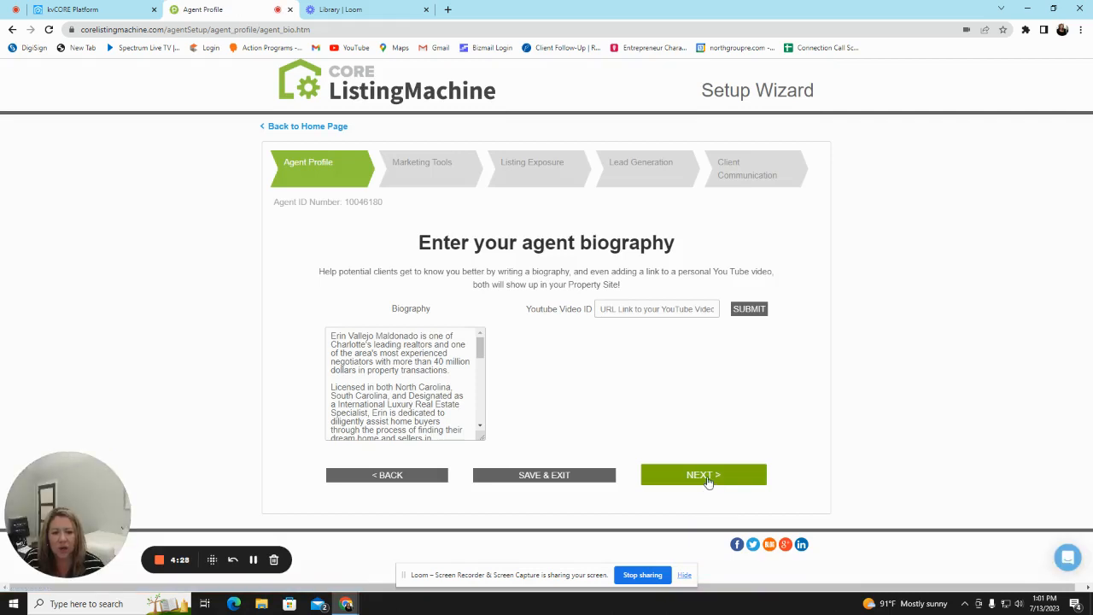
click(702, 474)
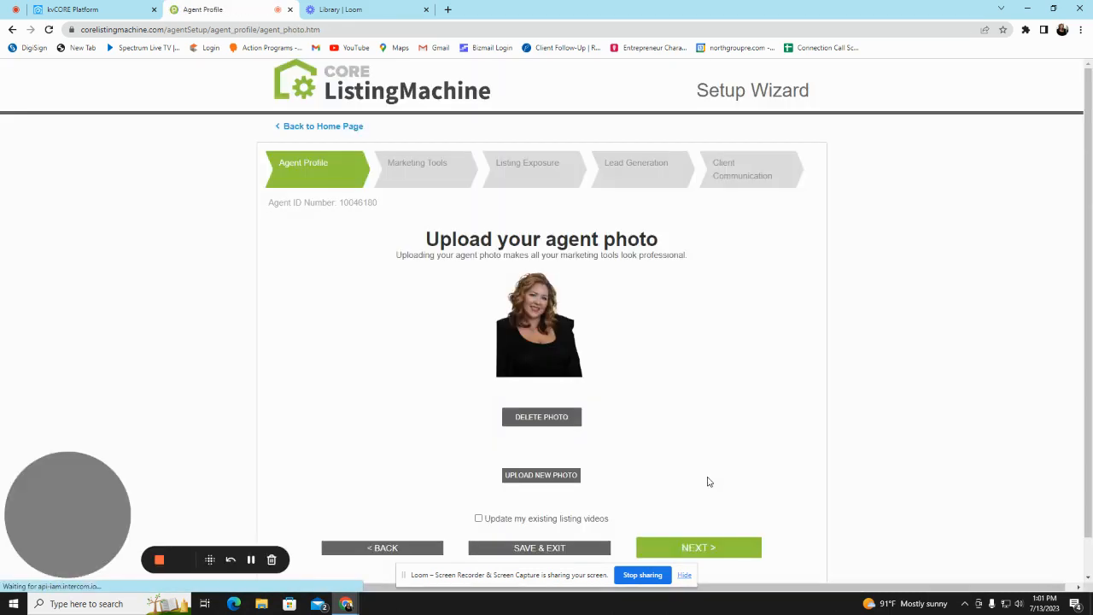
scroll(down, 3)
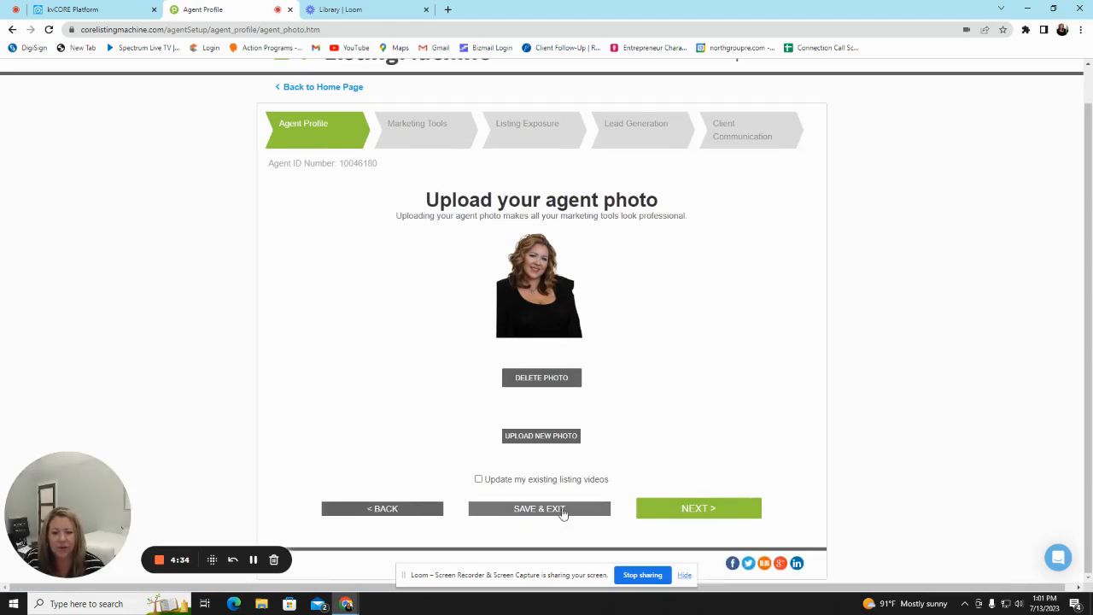
click(539, 508)
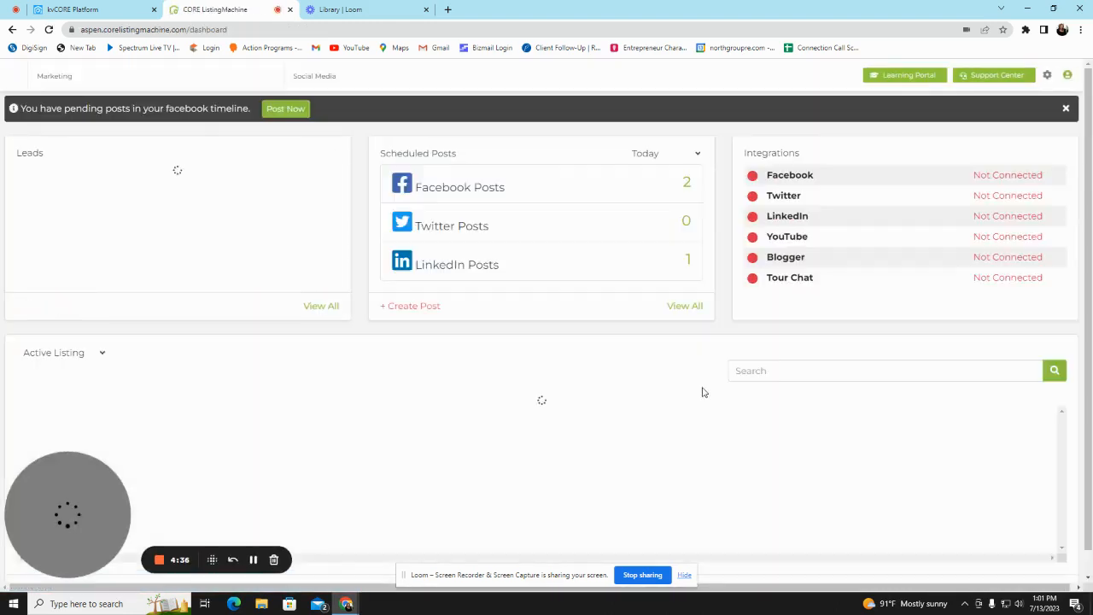